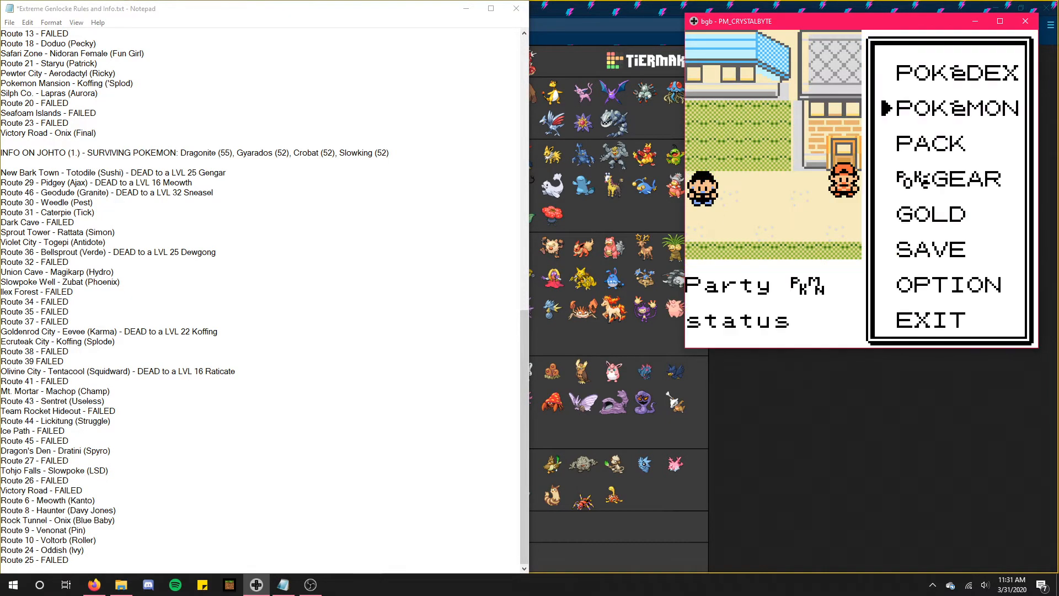
Step: Return focus to the game window to resume walking through town
left_click(945, 107)
type("Vermilion Ci")
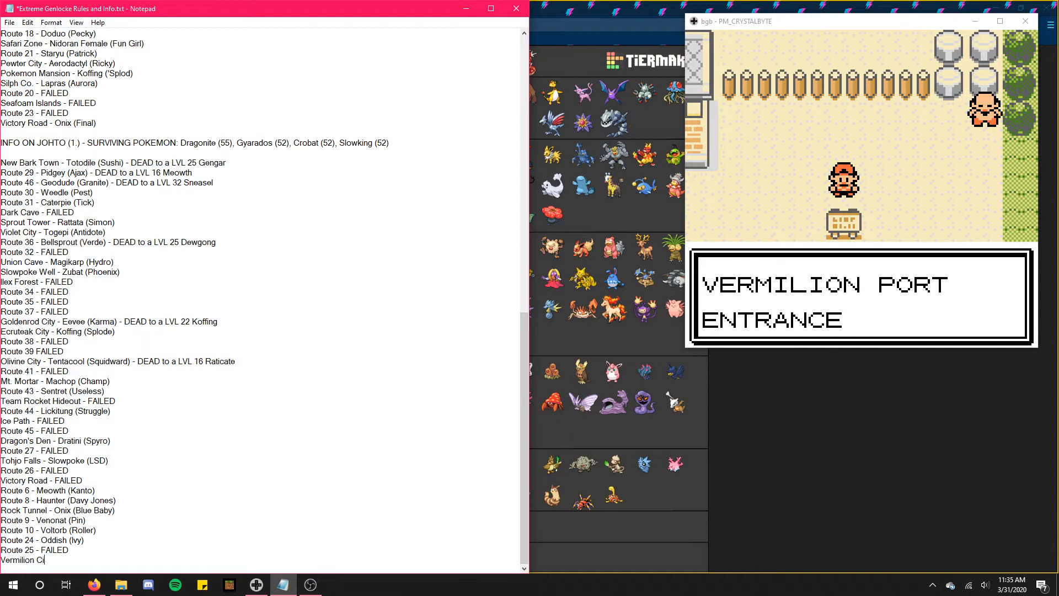
Step: Finish the new log line so it reads 'Vermilion City -'
type("ty -")
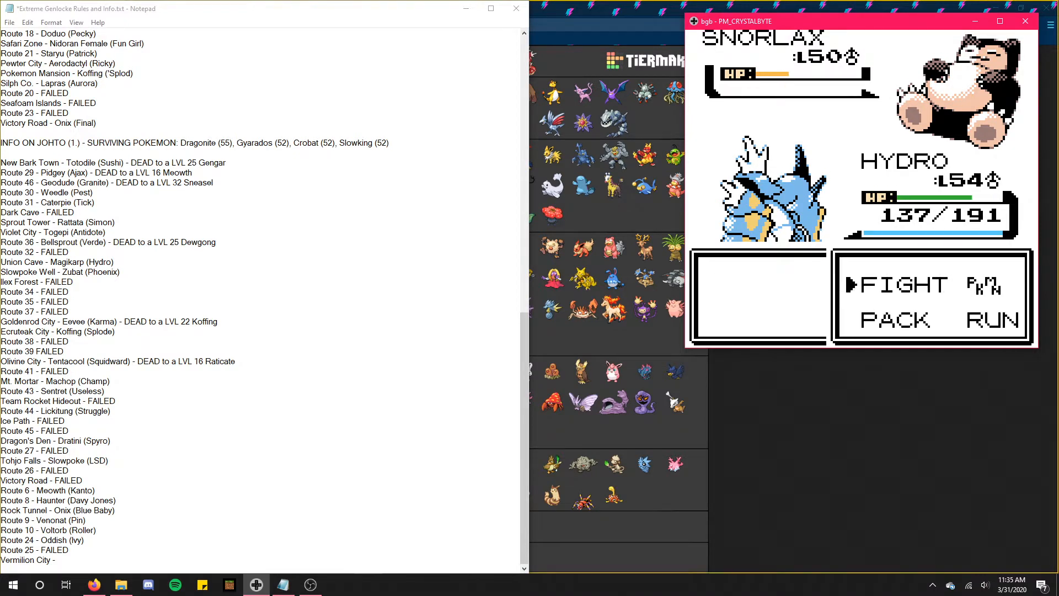
Step: Switch back to the game to battle and catch the wild Snorlax
left_click(892, 320)
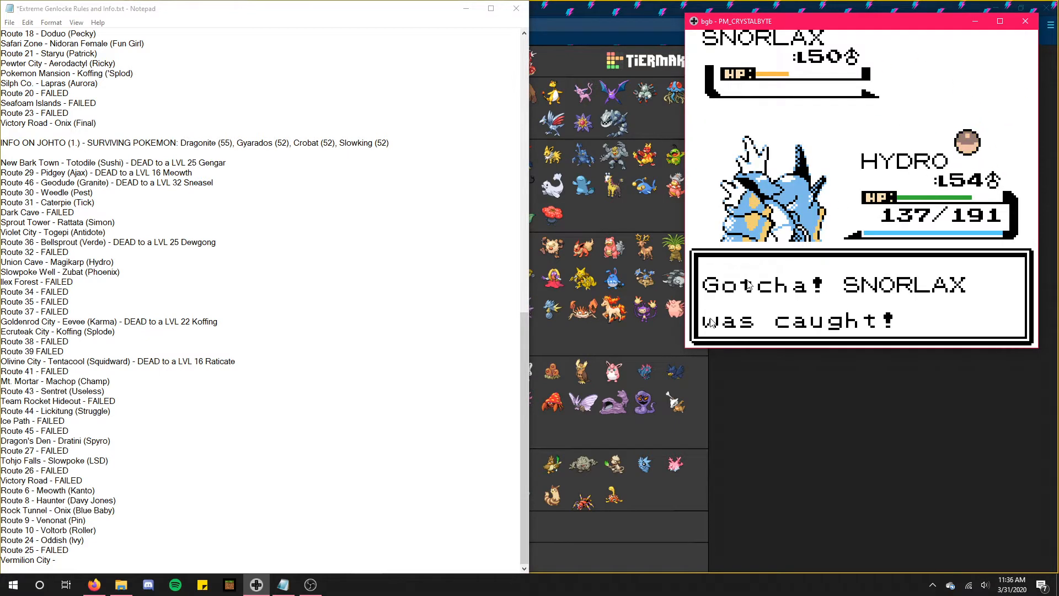
Step: Complete the log entry as 'Vermilion City - Snorlax (Tooth)'
type("S")
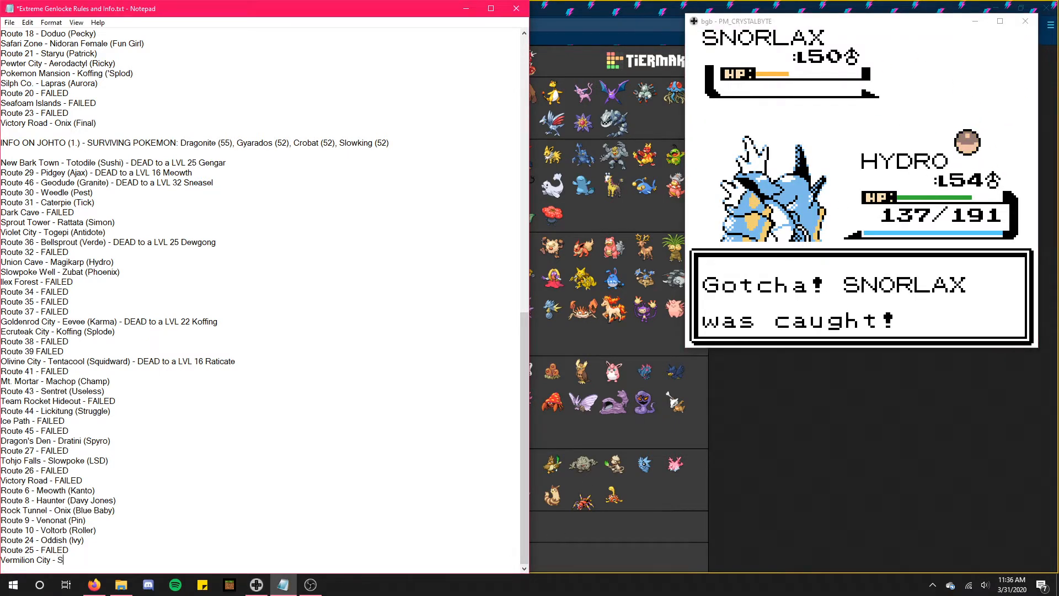
type("norlax (")
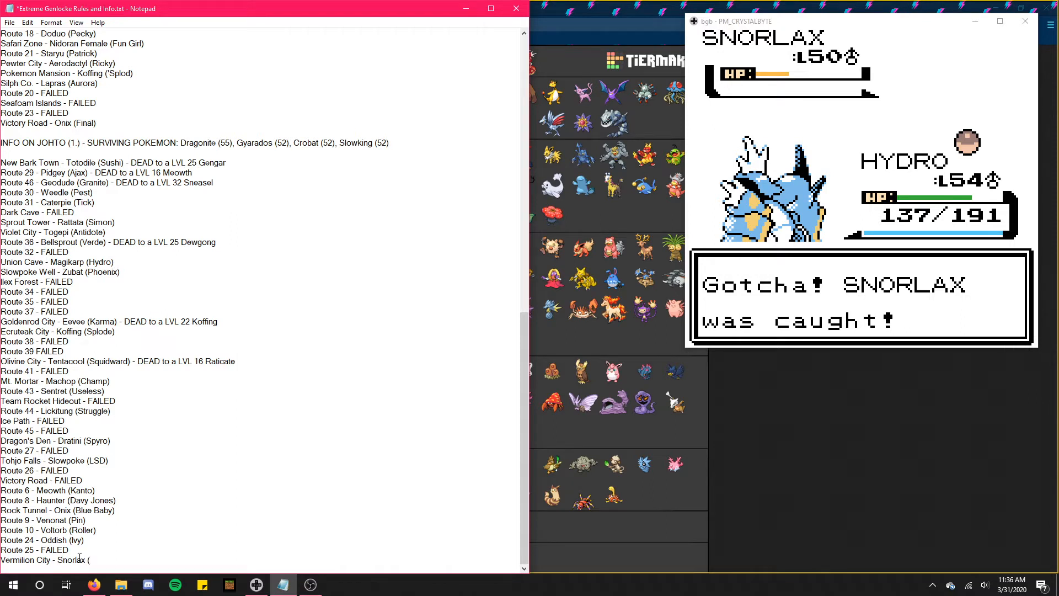
scroll("up", 3)
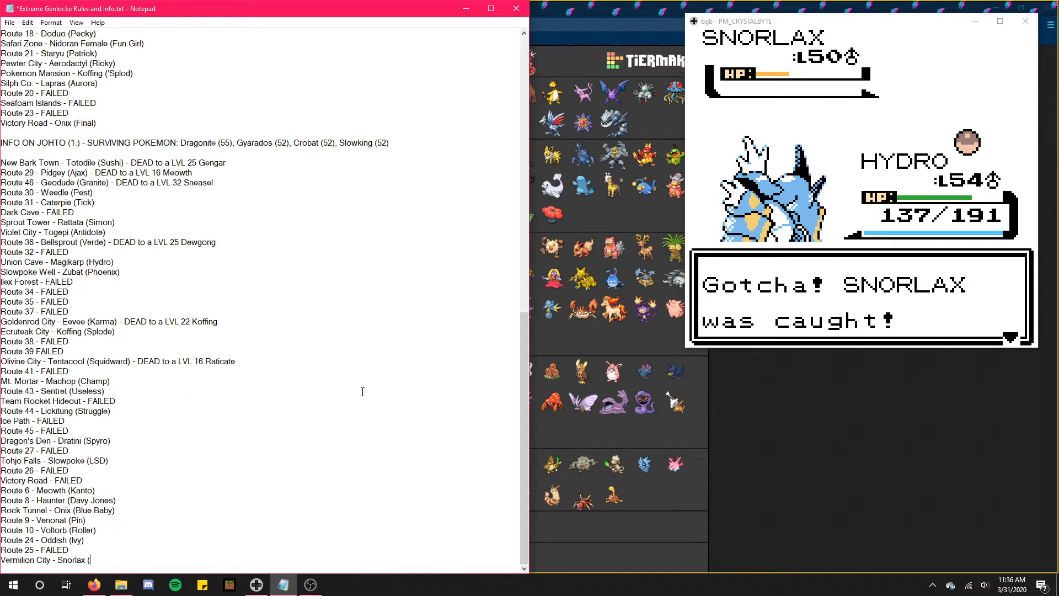
type("Tooth)")
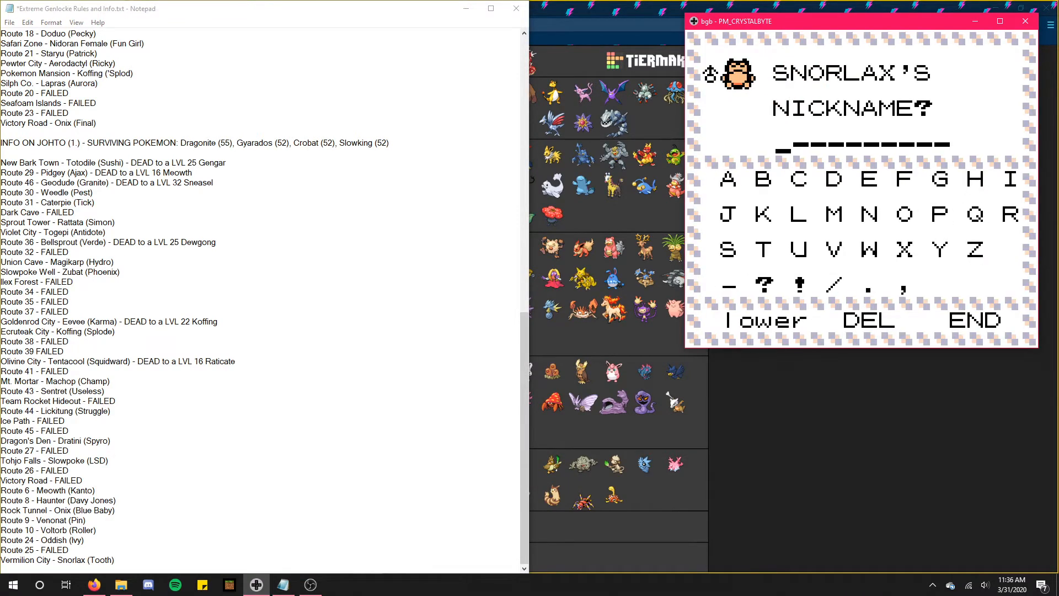
Step: Return to the game and enter Snorlax's nickname on the naming screen
left_click(763, 249)
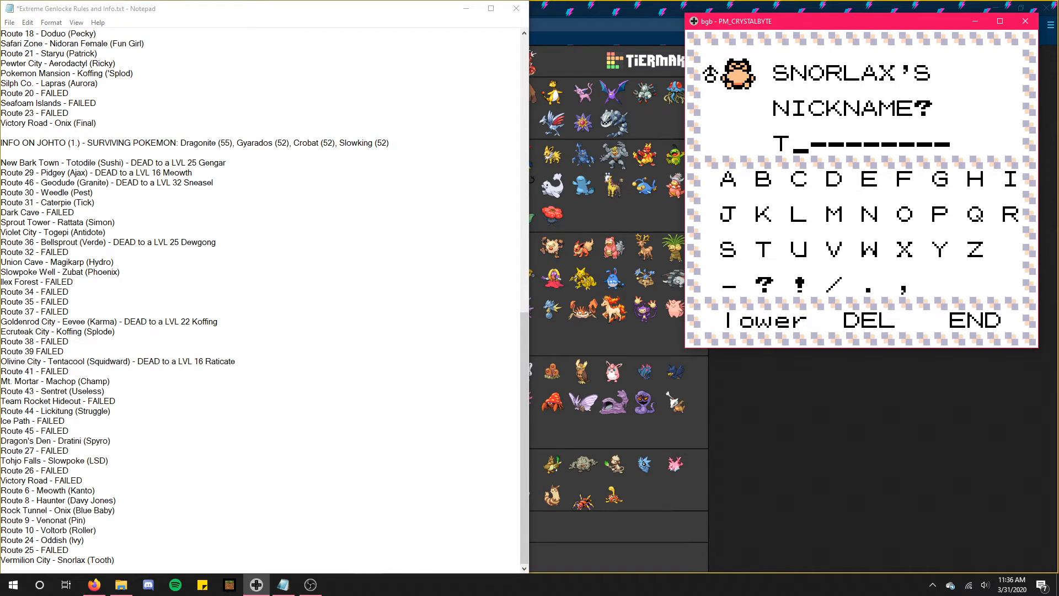
left_click(903, 214)
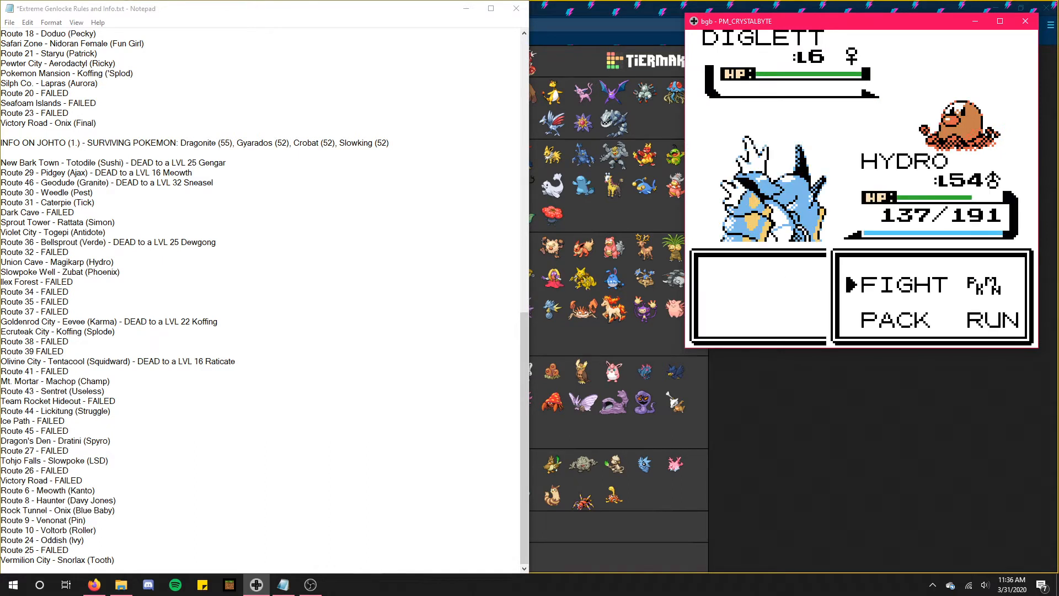
Step: Add the log line 'Diglett's Cave - Diglett (Earth)' at the end of the list
left_click(135, 559)
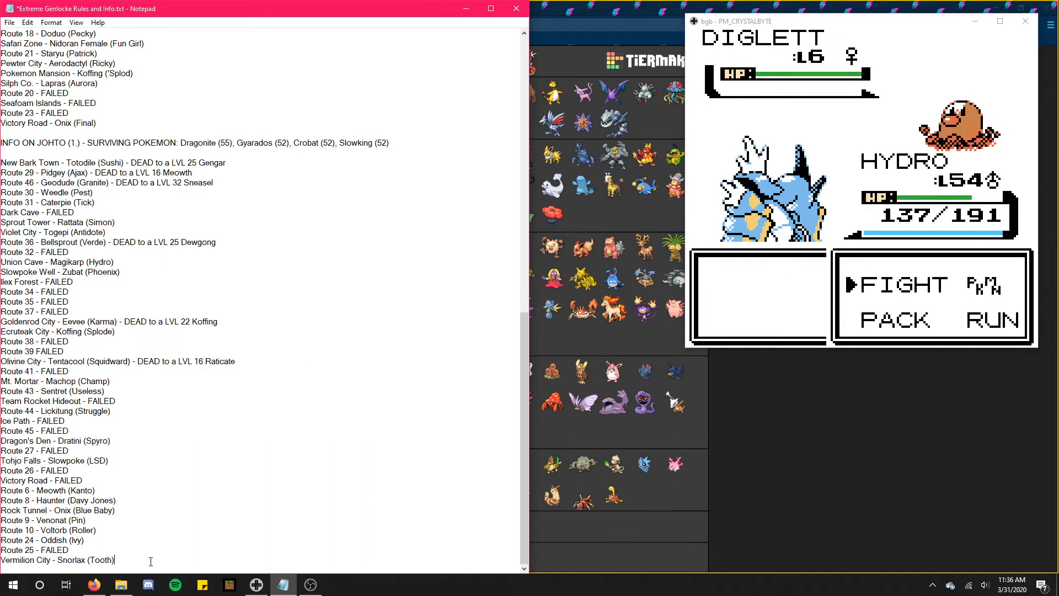
type("Diglett")
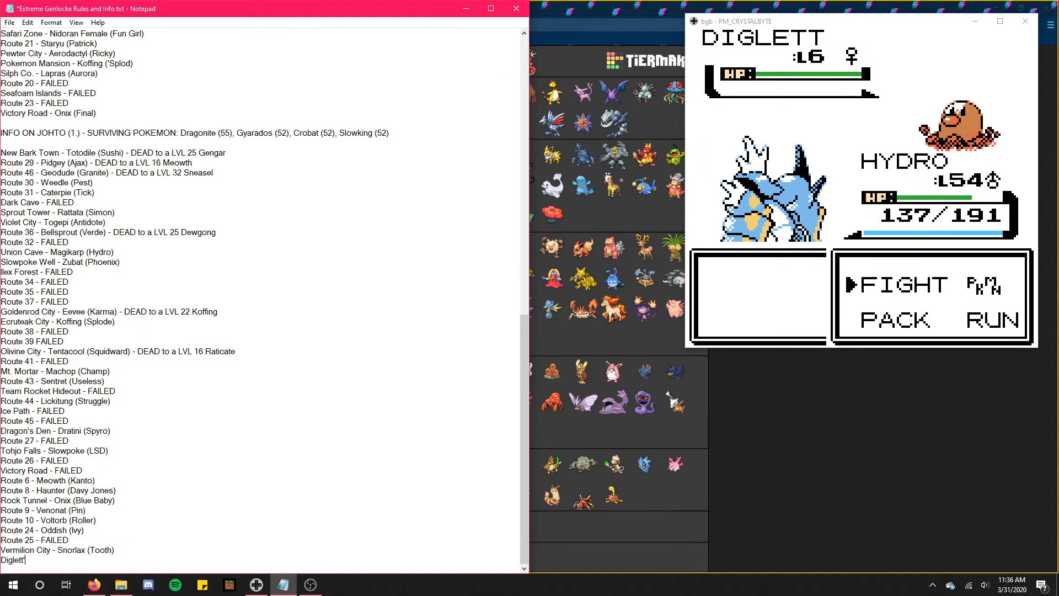
type("'s Cave -")
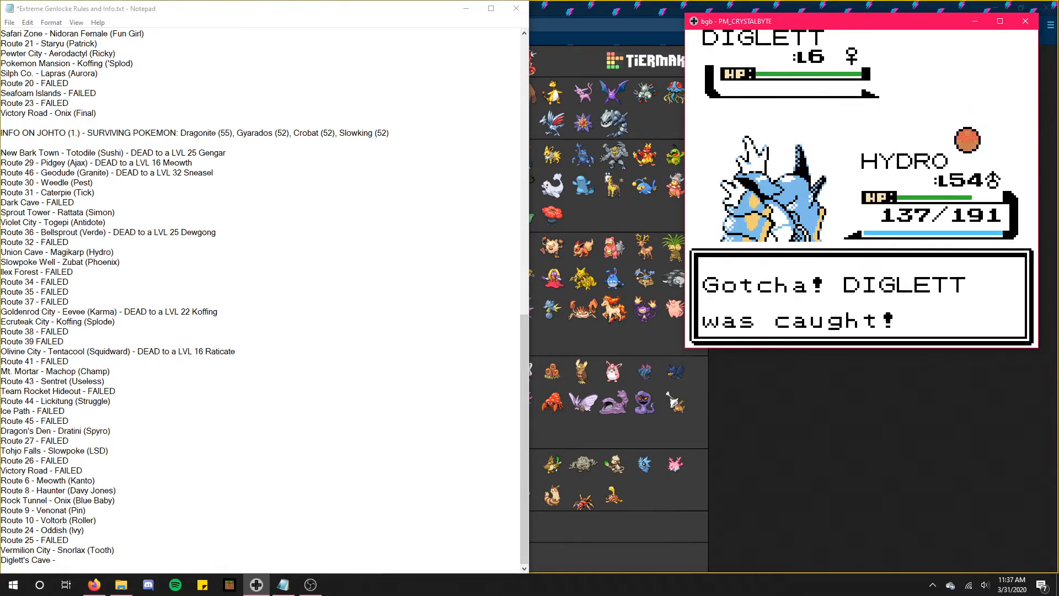
type("D")
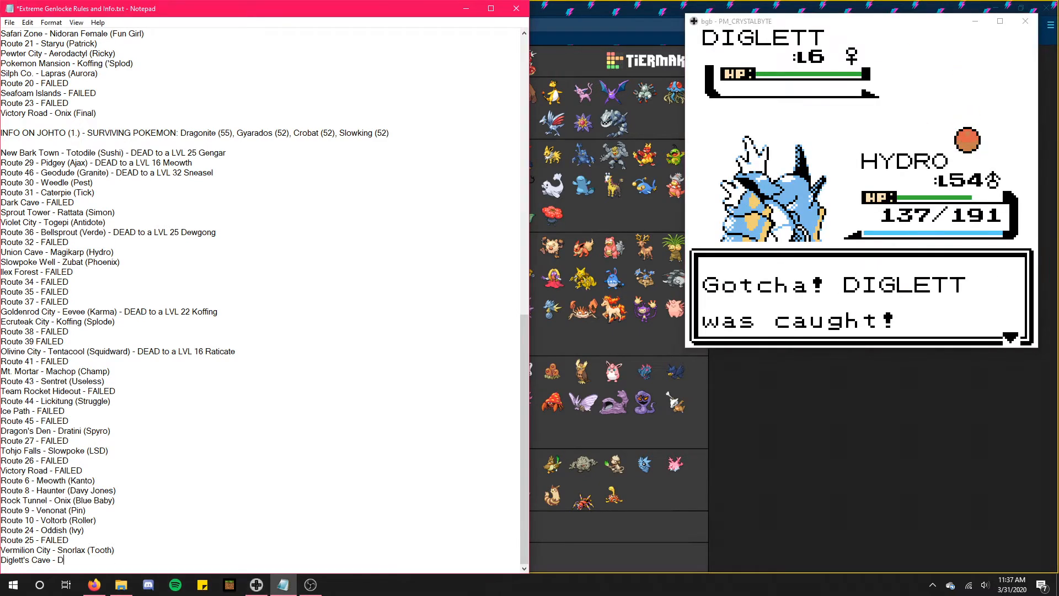
type("iglett")
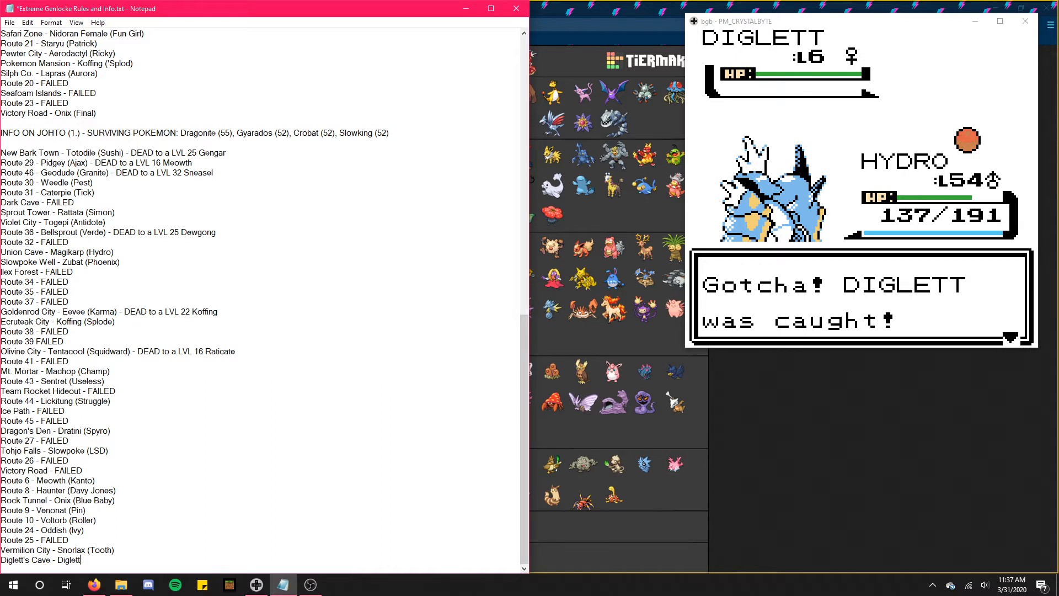
type("(")
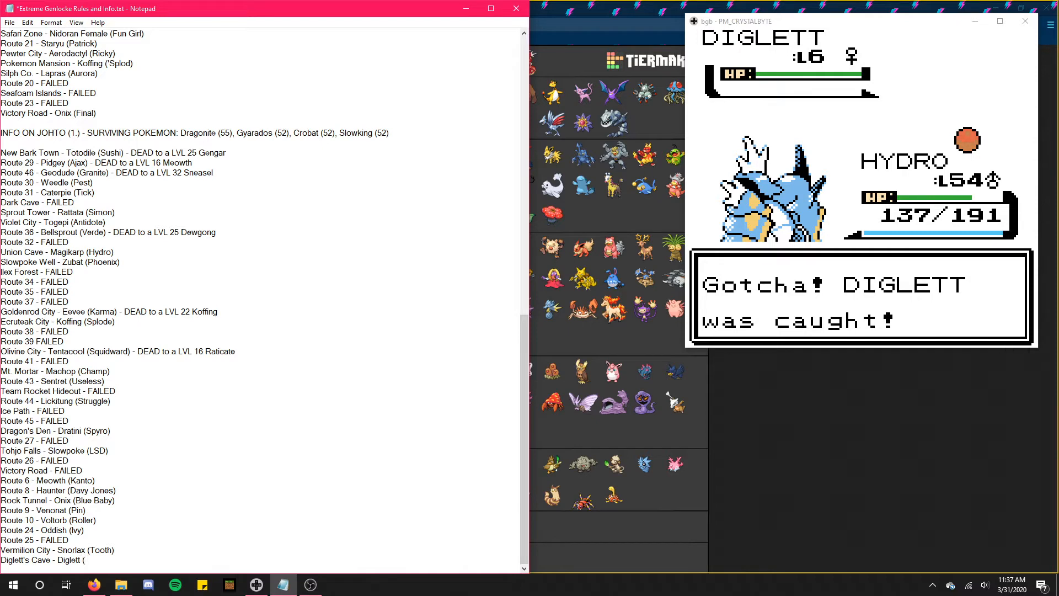
scroll("up", 3)
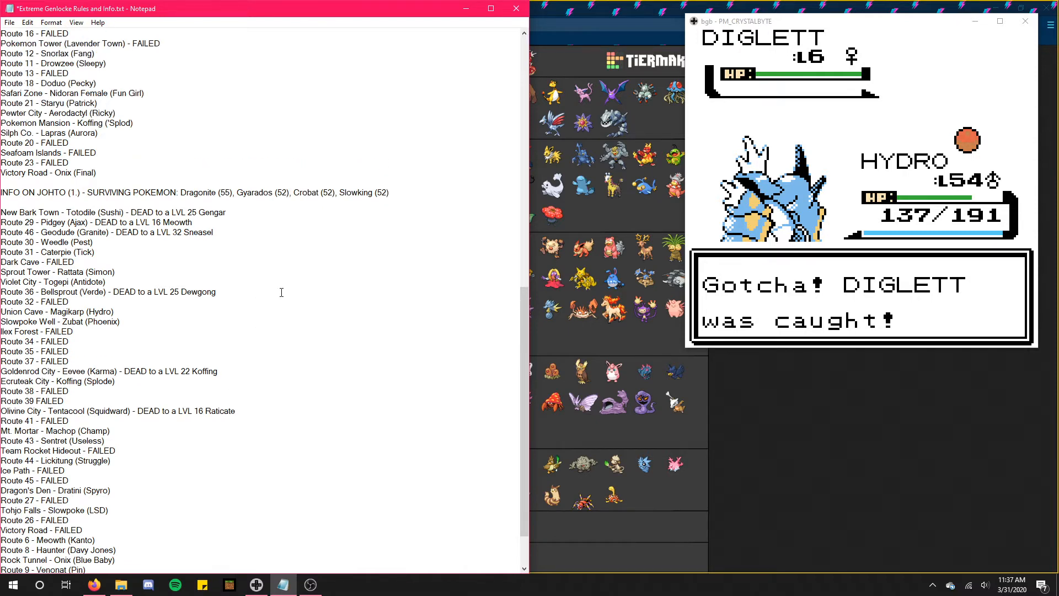
scroll("down", 3)
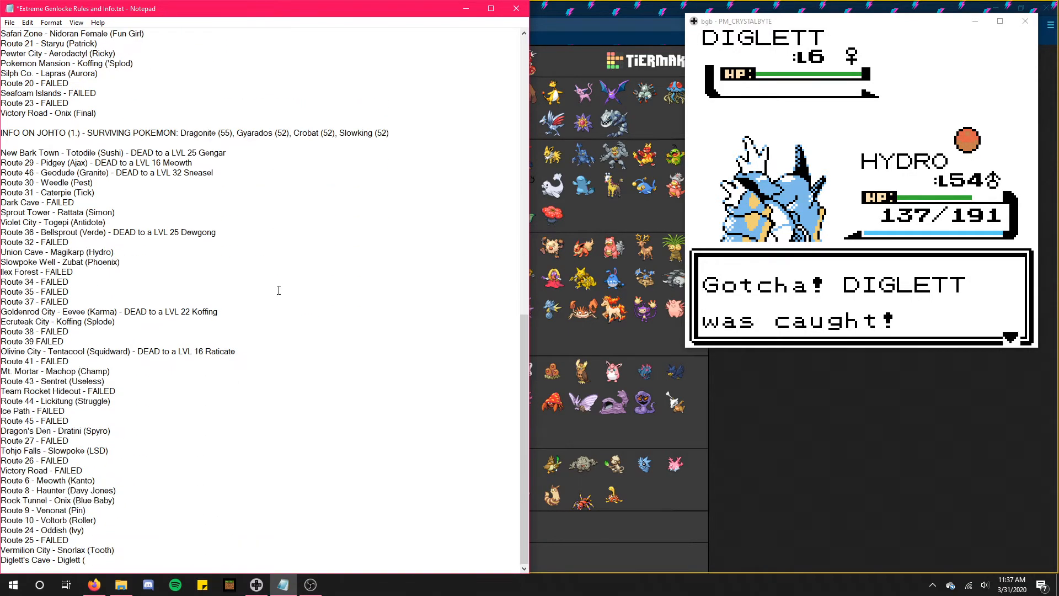
type("Earth)")
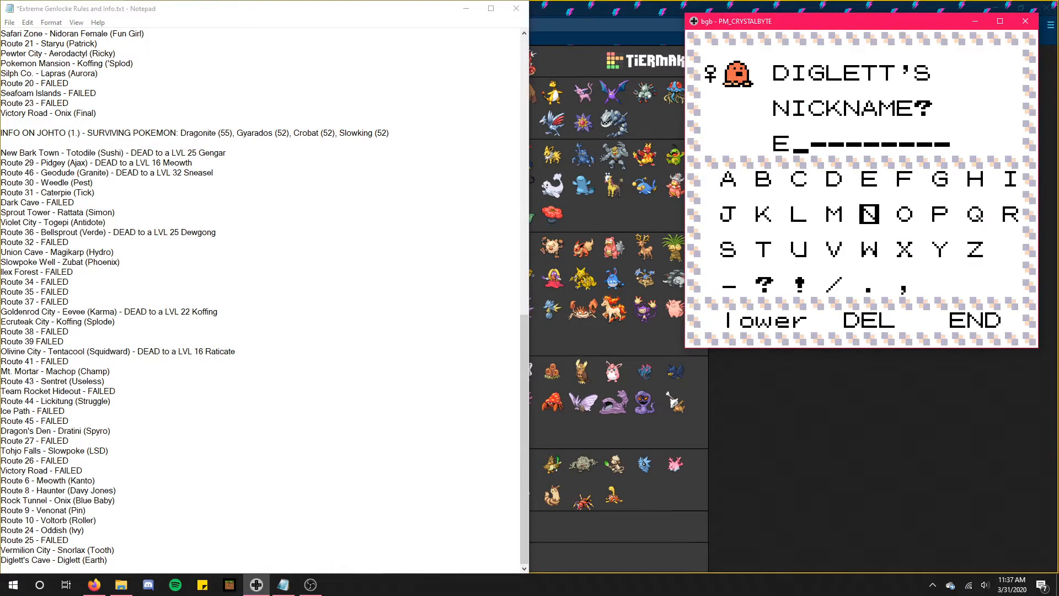
Step: Select the letters E and A for Diglett's nickname in the game
left_click(727, 178)
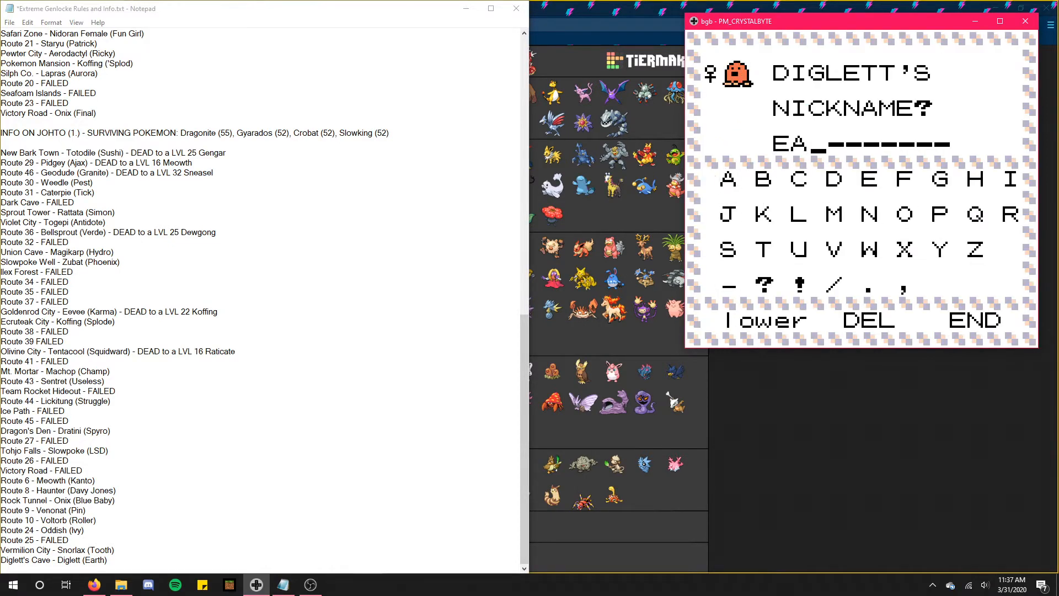
left_click(1009, 214)
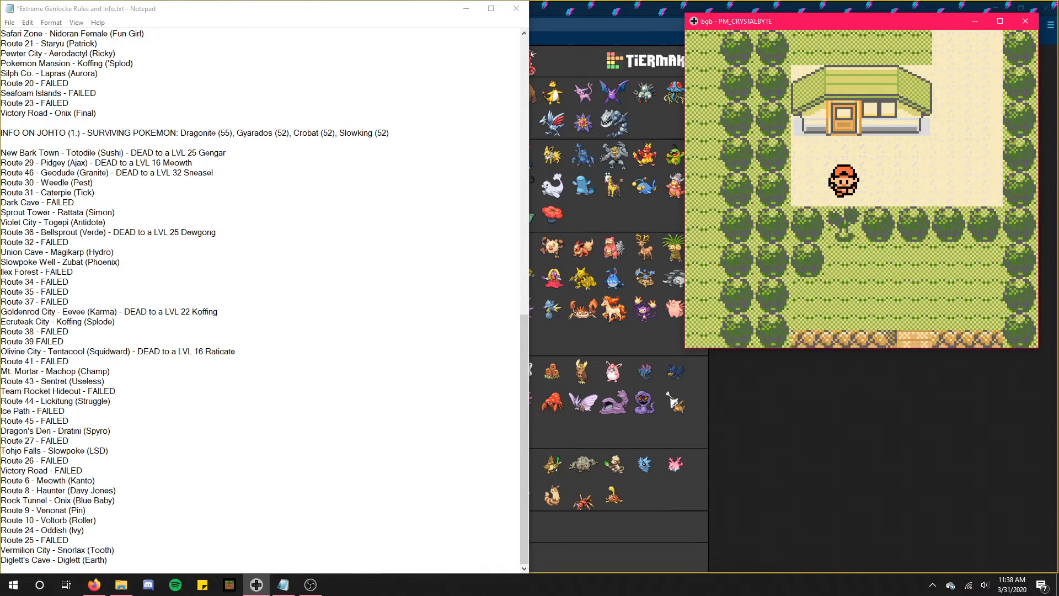
Step: Walk the trainer away from the house and north onto the grassy route
key("Down")
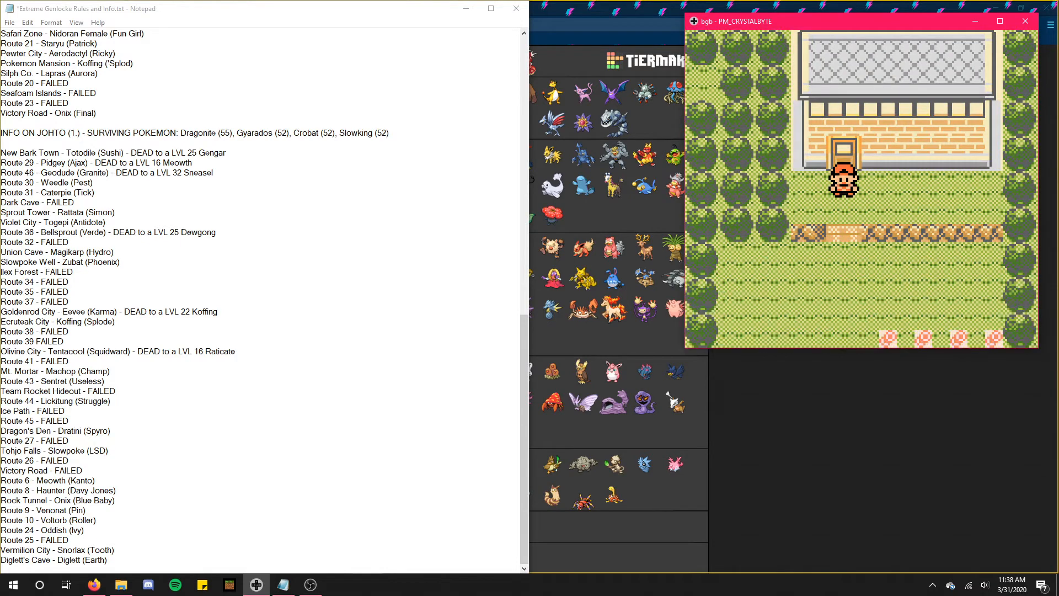
key("Down")
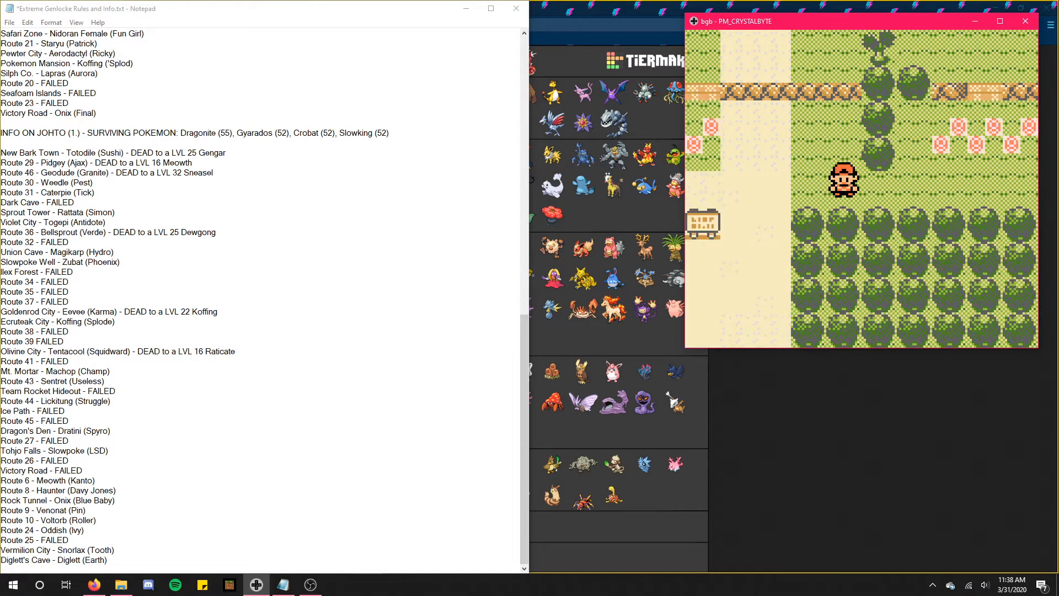
key("Up")
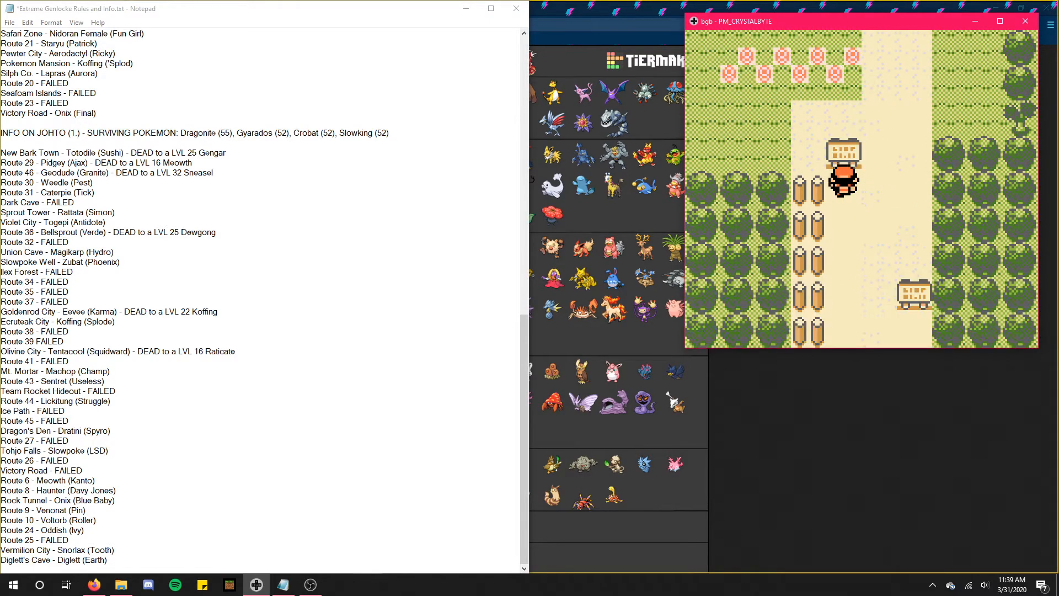
key("Up")
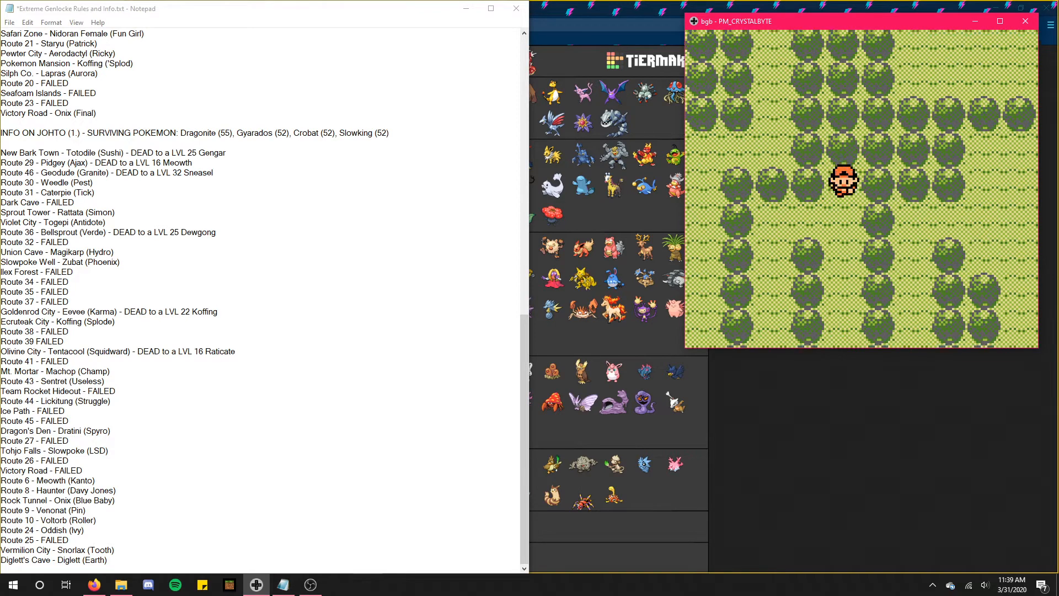
Step: Type 'Ledian', then start a new 'Route 2' line at the bottom of the log
key("up")
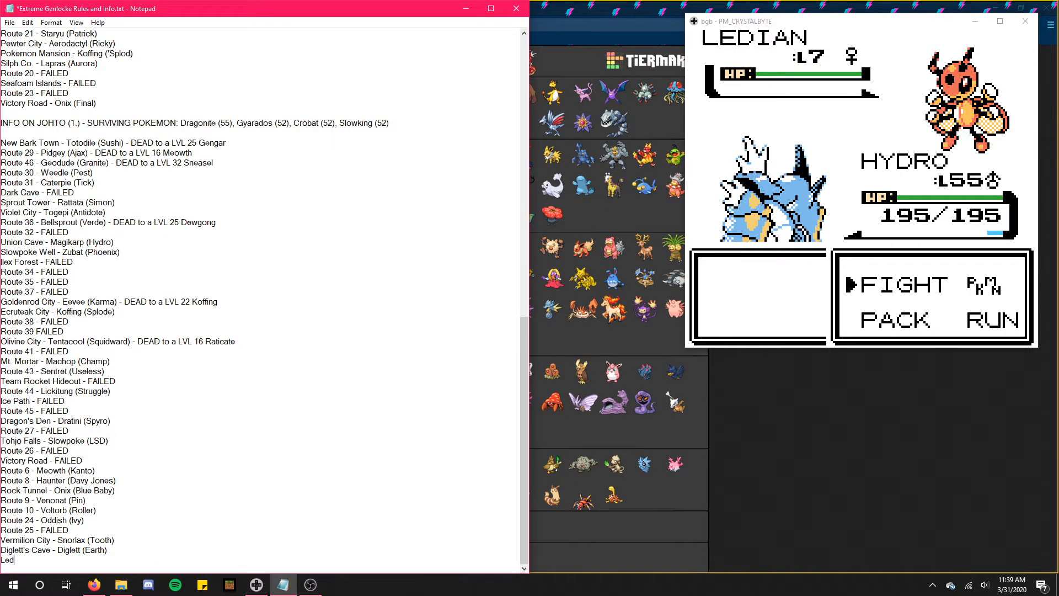
type("ian")
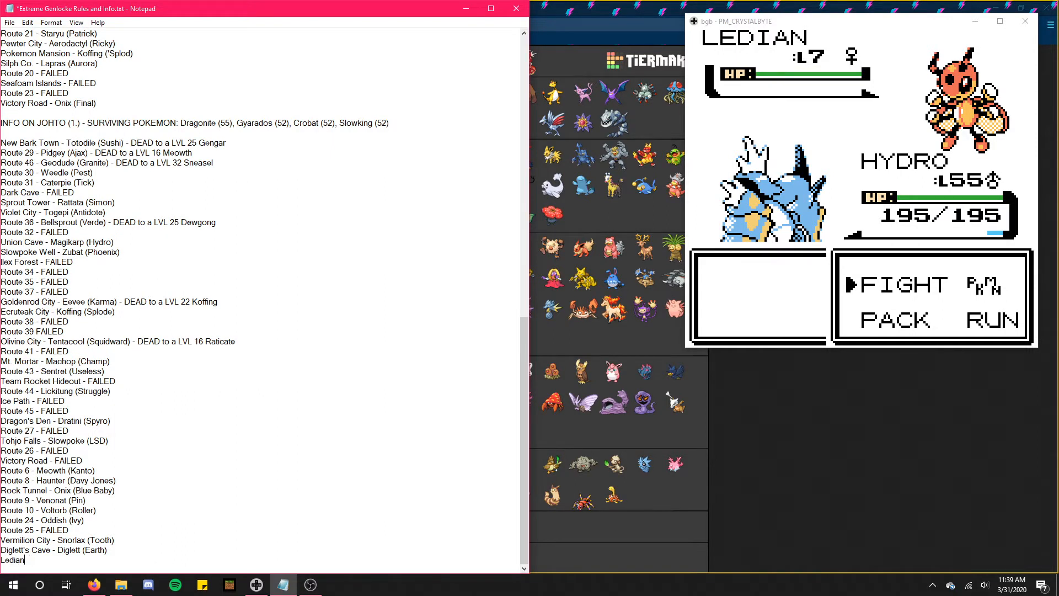
type("R")
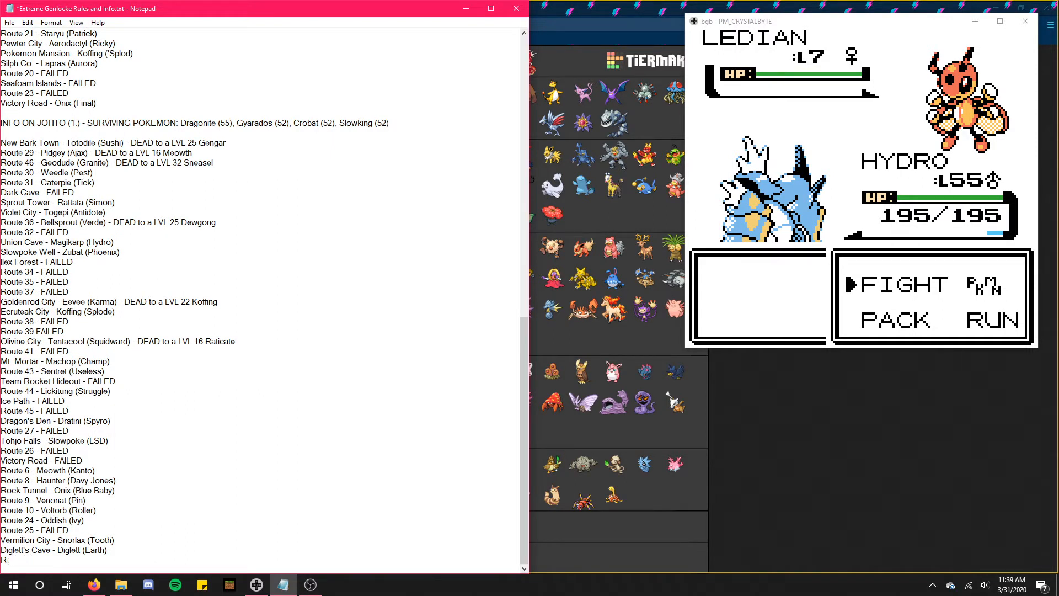
type("oute 2 - FAILED")
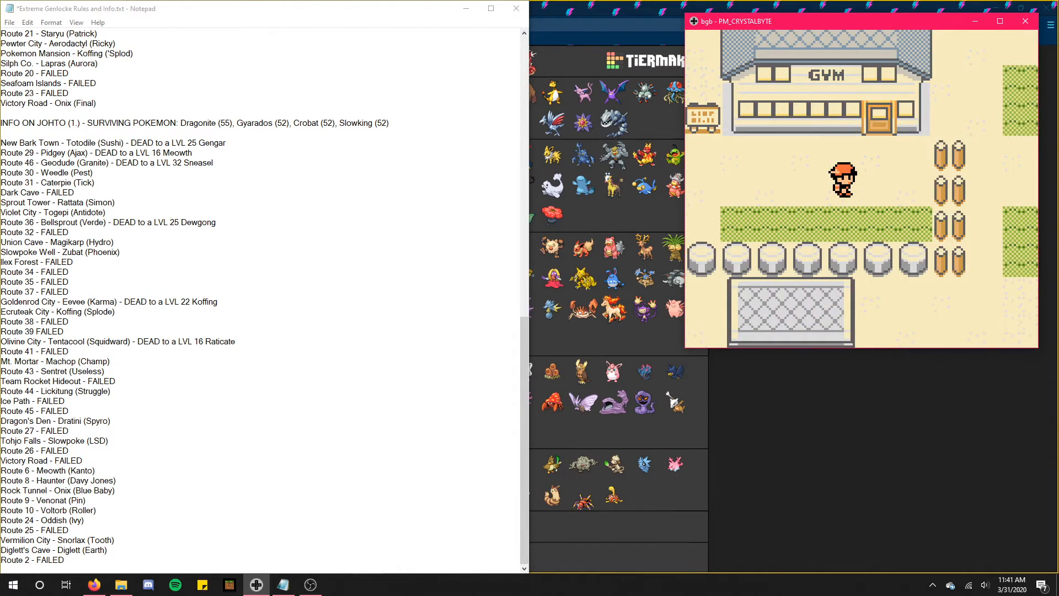
Step: Walk the trainer from the Fuchsia gym entrance down onto the flower-lined path
key("Return")
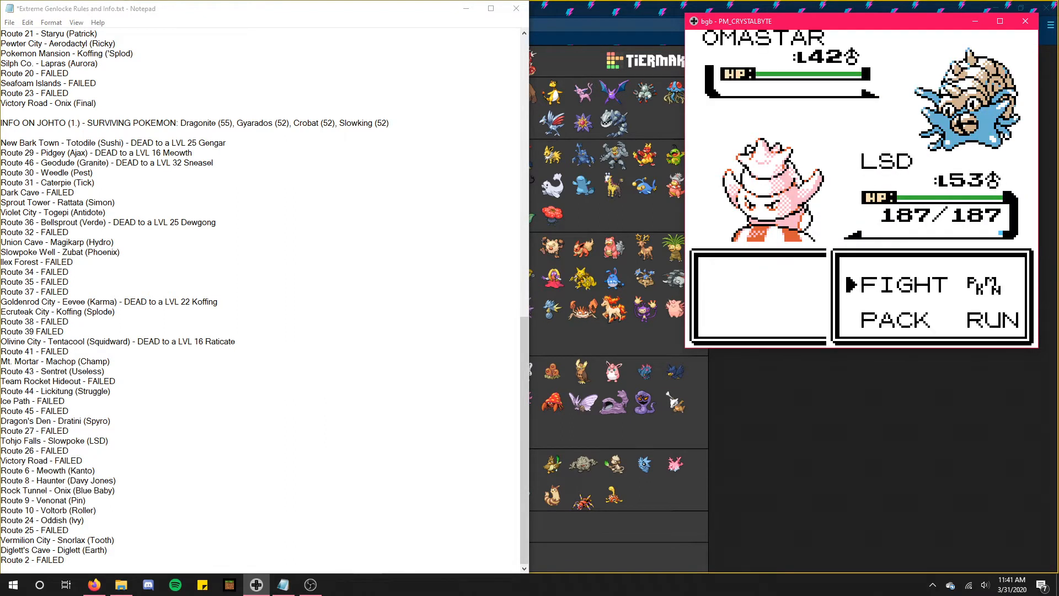
left_click(895, 283)
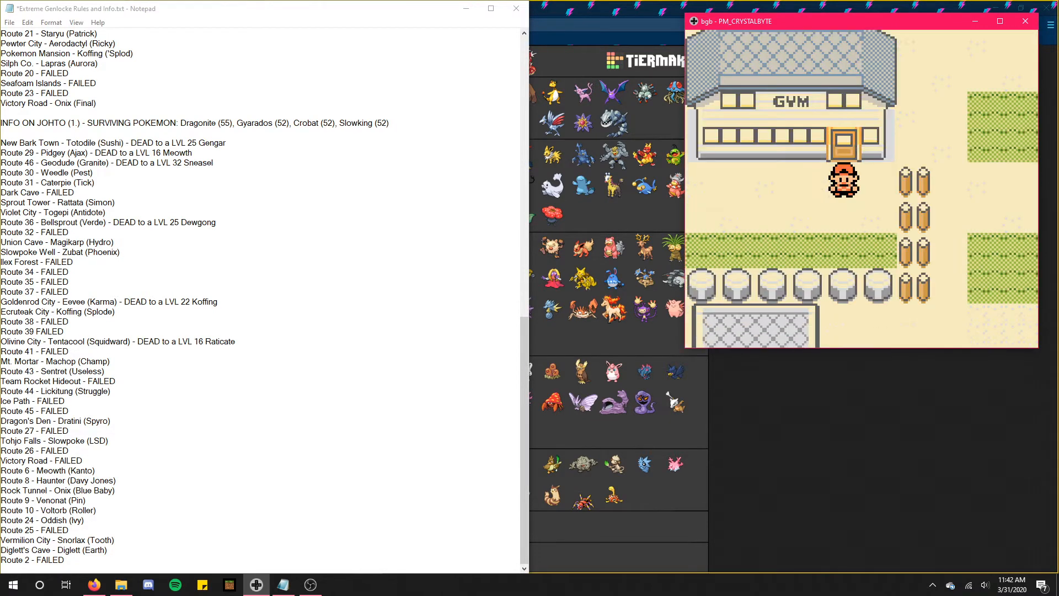
key("Down")
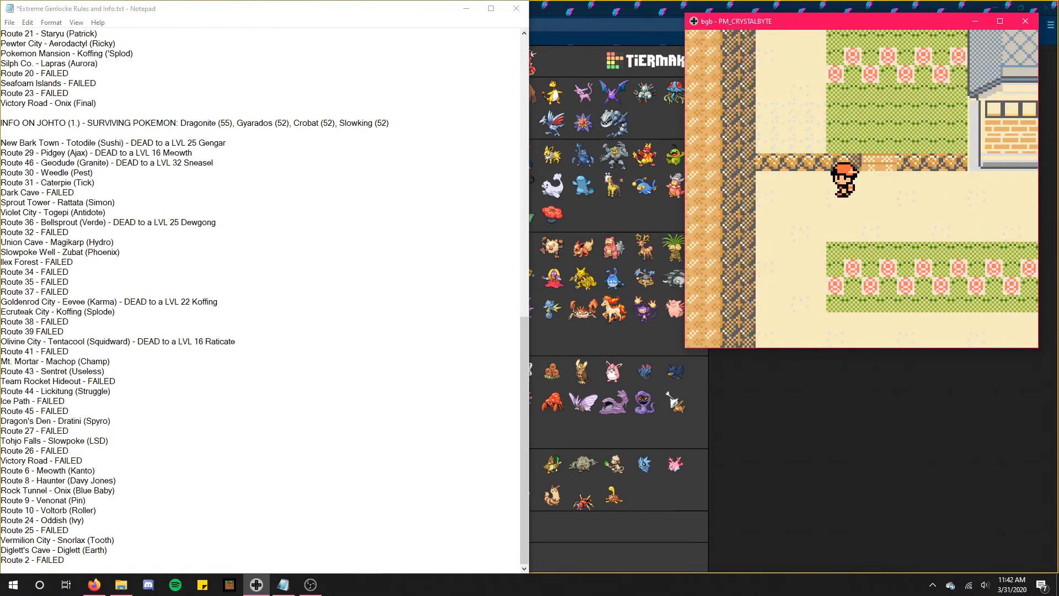
Step: Check the pause menu, close it, and walk up across the grassy plateau toward the sandy clearing
key("Up")
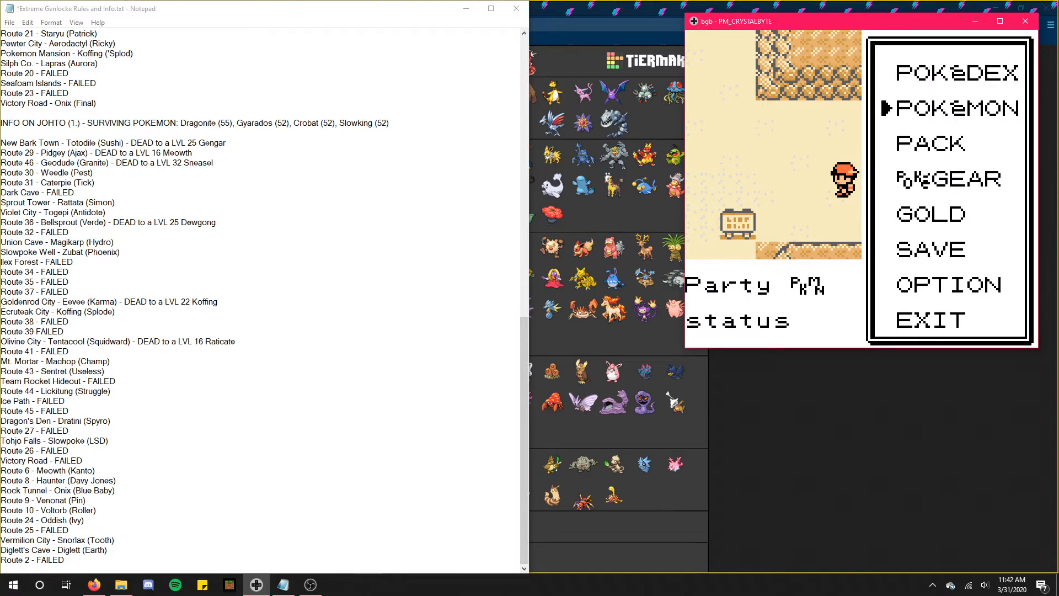
left_click(949, 107)
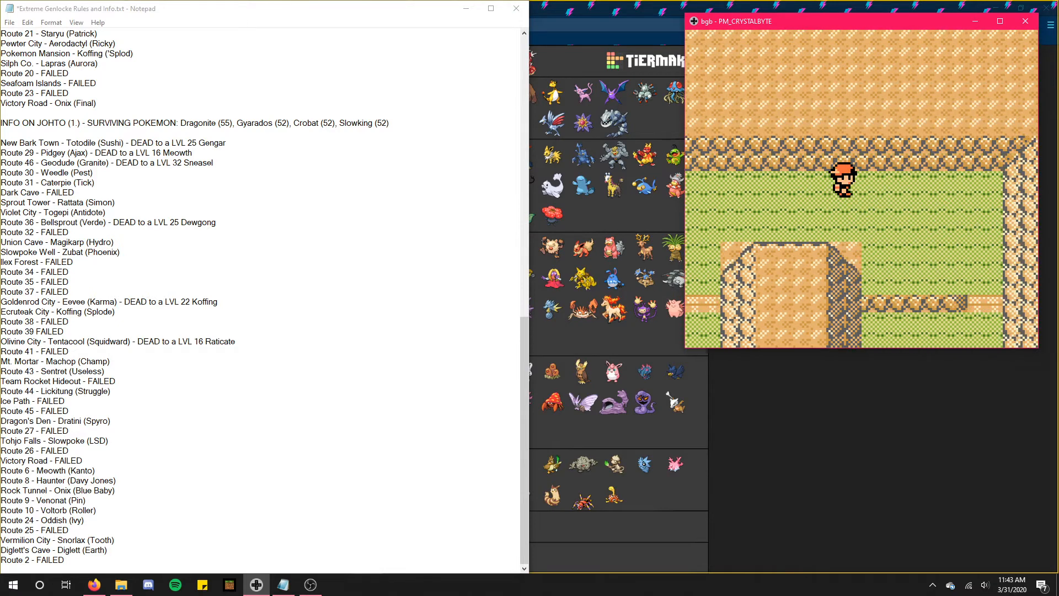
key("up")
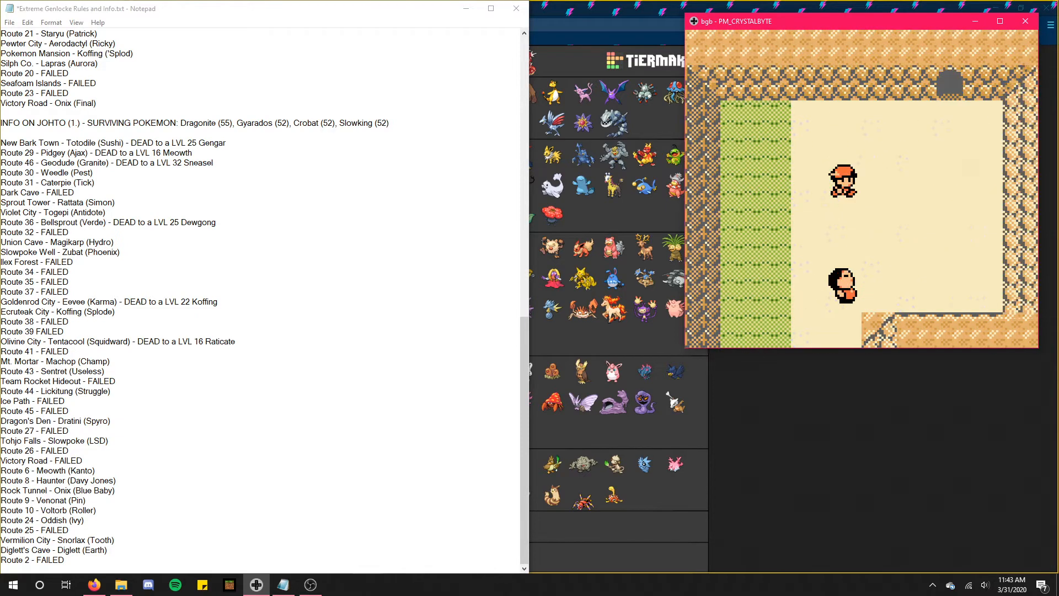
Step: Walk up out of the clearing to the signpost between the two cave openings
key("Up")
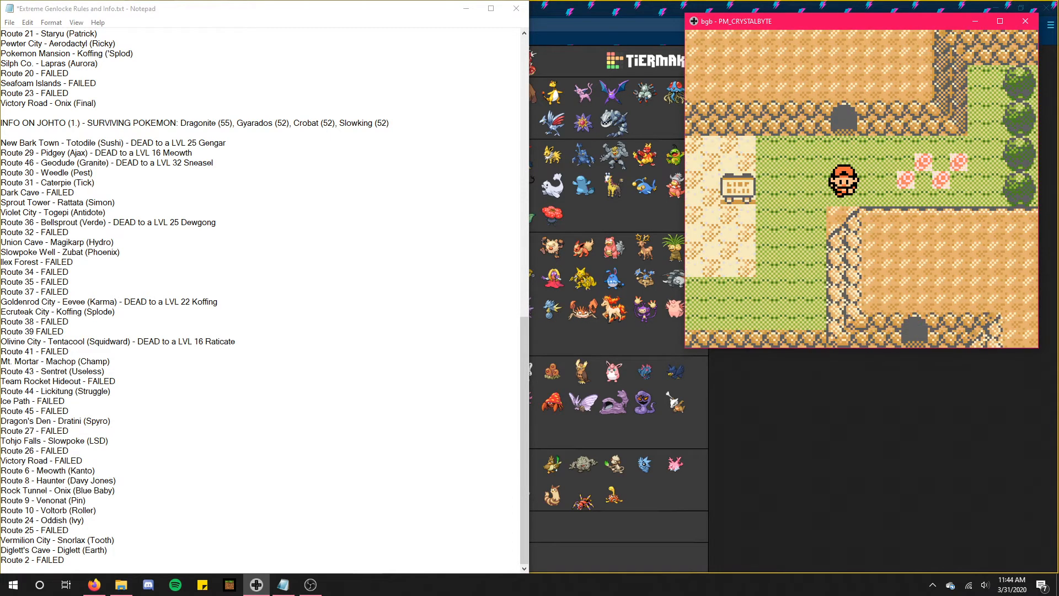
Step: Walk up past the signpost and caves into the tree-lined grassy route
key("Up")
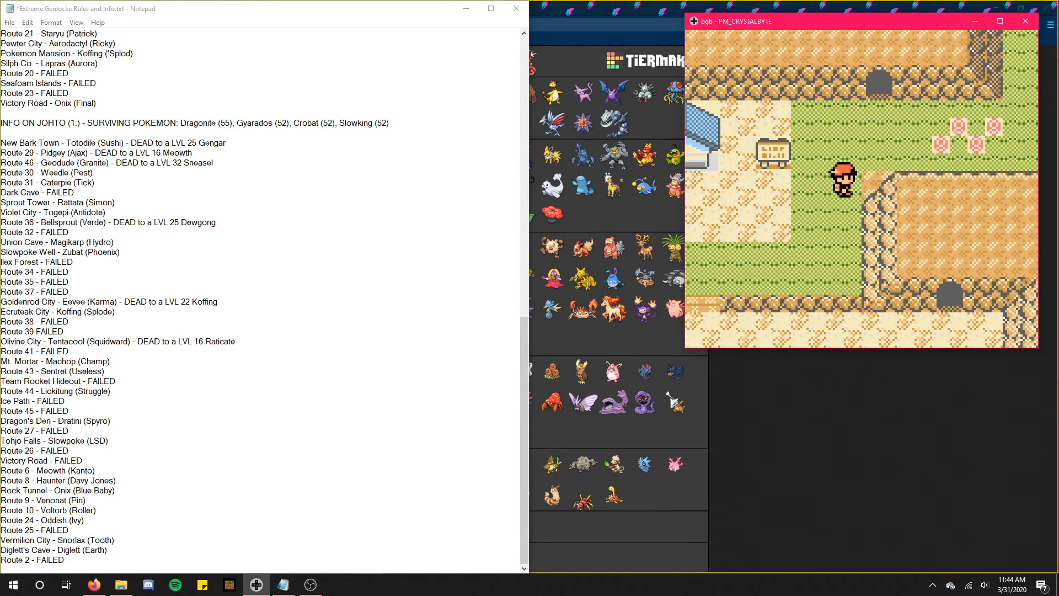
key("Up")
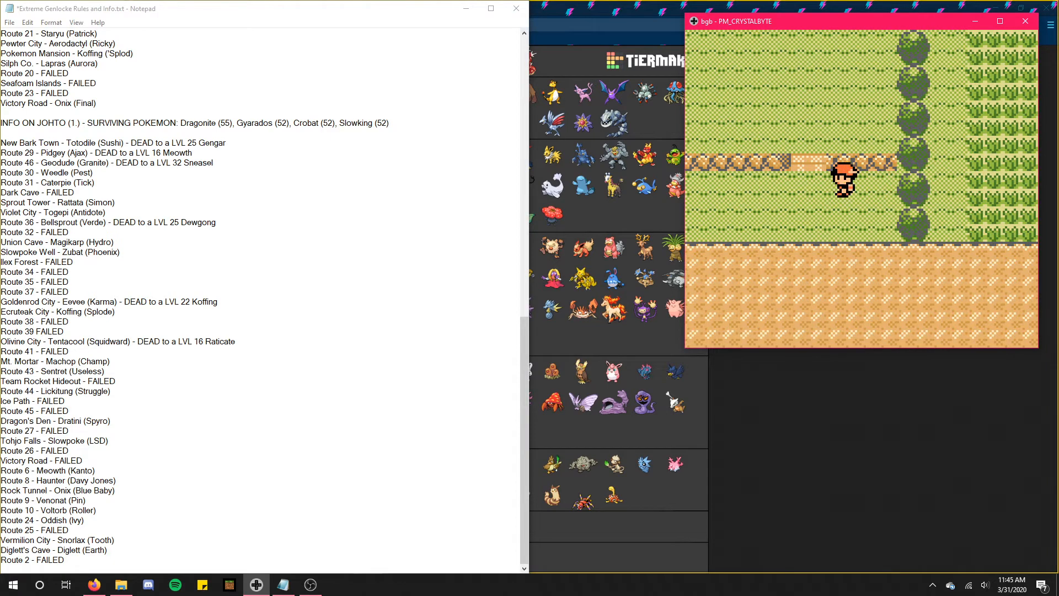
Step: Continue up the route until the Celadon City name banner appears
key("up")
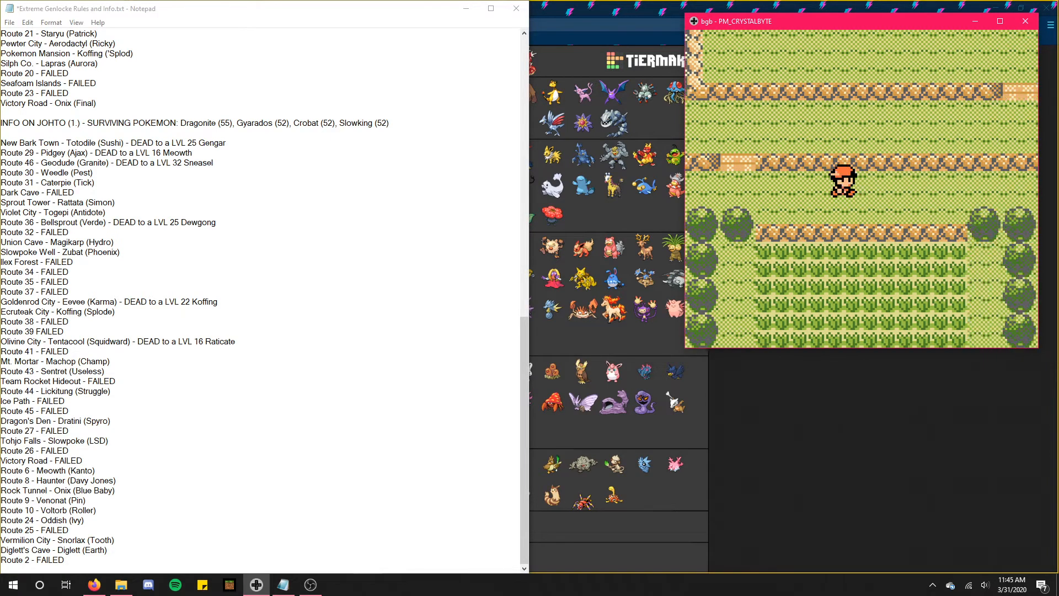
key("up")
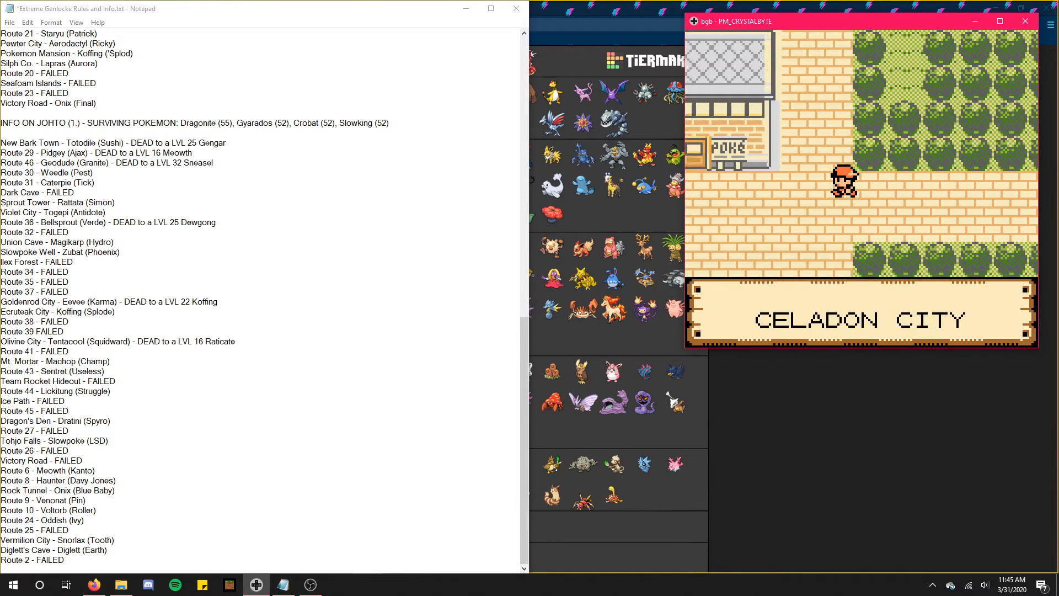
key("Return")
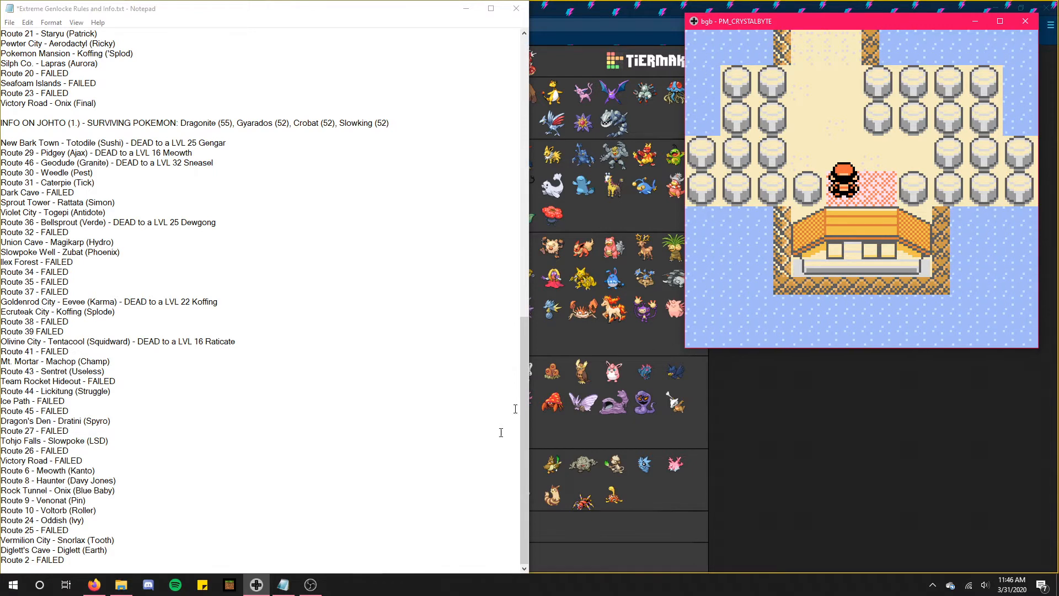
Step: Move the trainer along the city street to stand below the POKé building
left_click(310, 584)
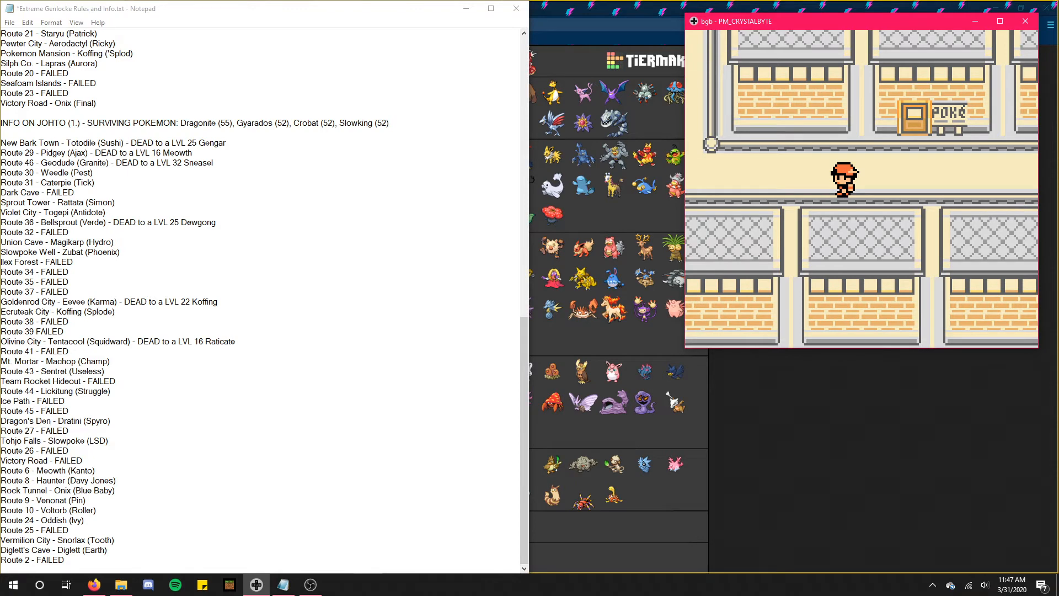
Step: Walk up into the blue-tiled gatehouse and pass between the guards
key("Up")
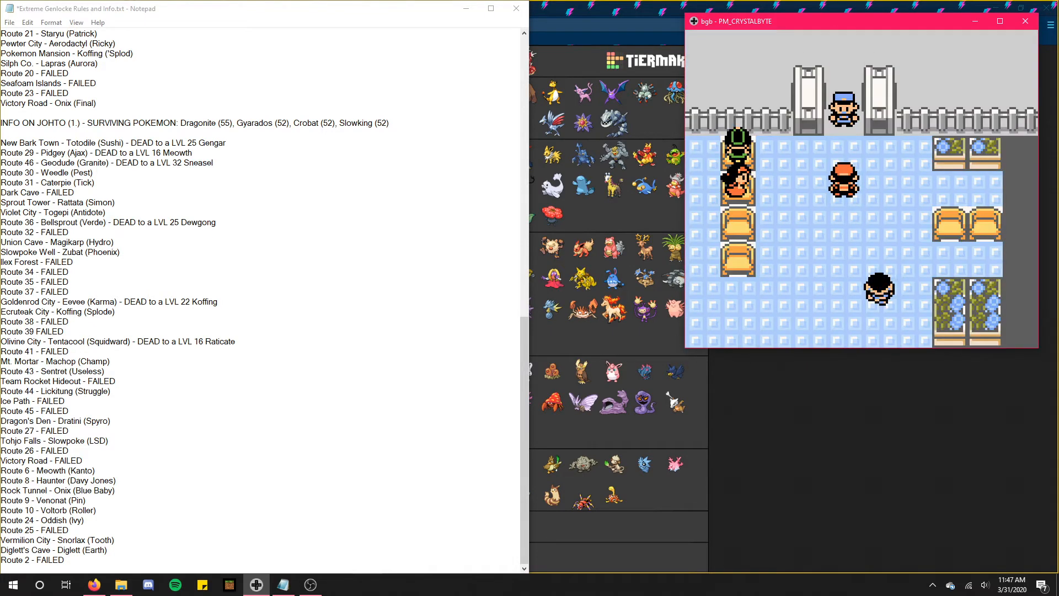
key("up")
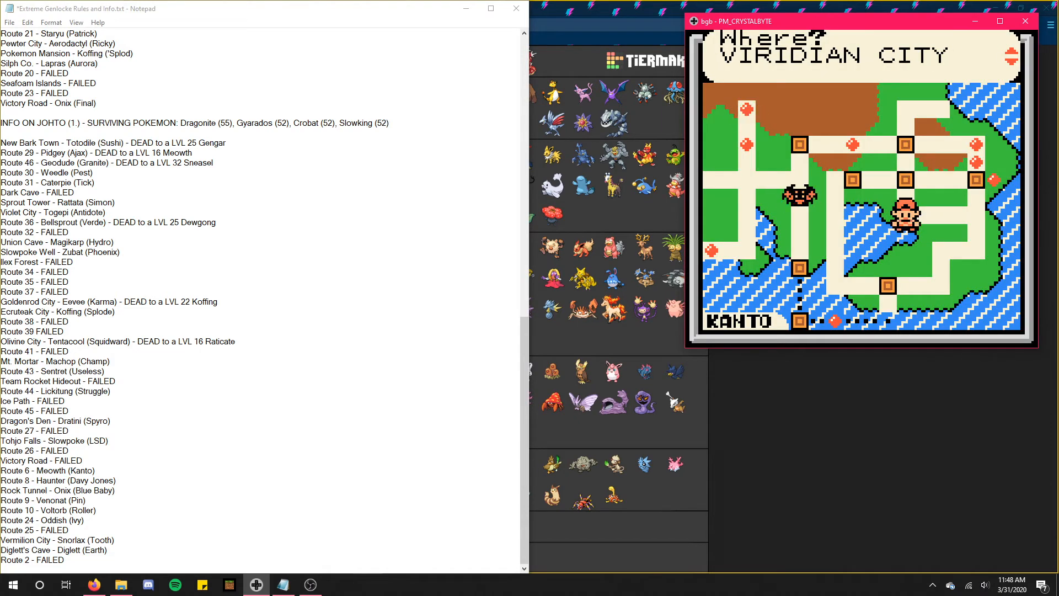
Step: Move the Fly map marker to Viridian City and fly there
key("Up")
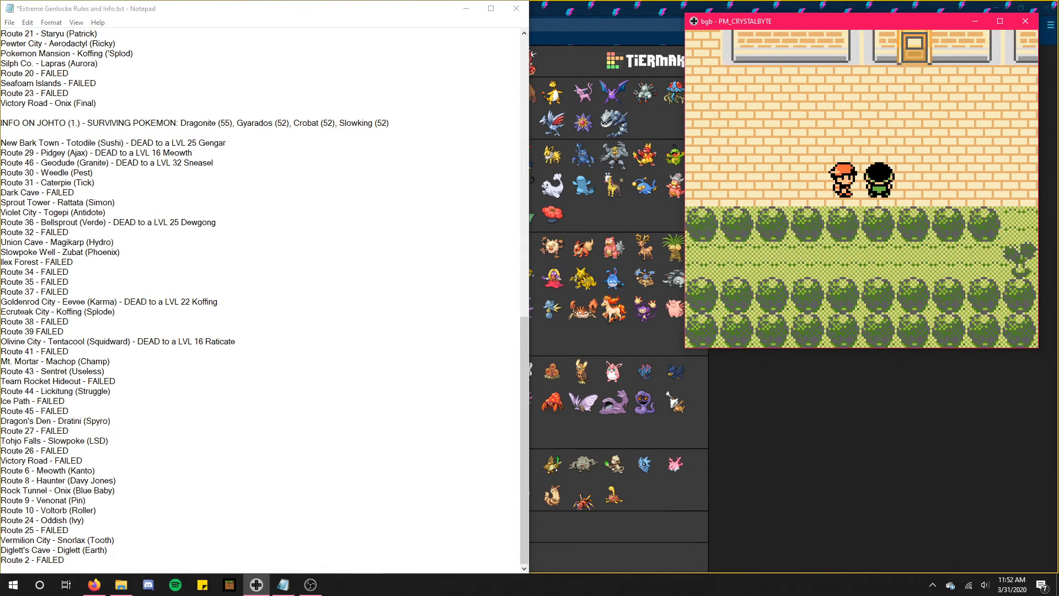
Step: Step down off the town street into the tree-lined grassy area below the brick wall
key("down")
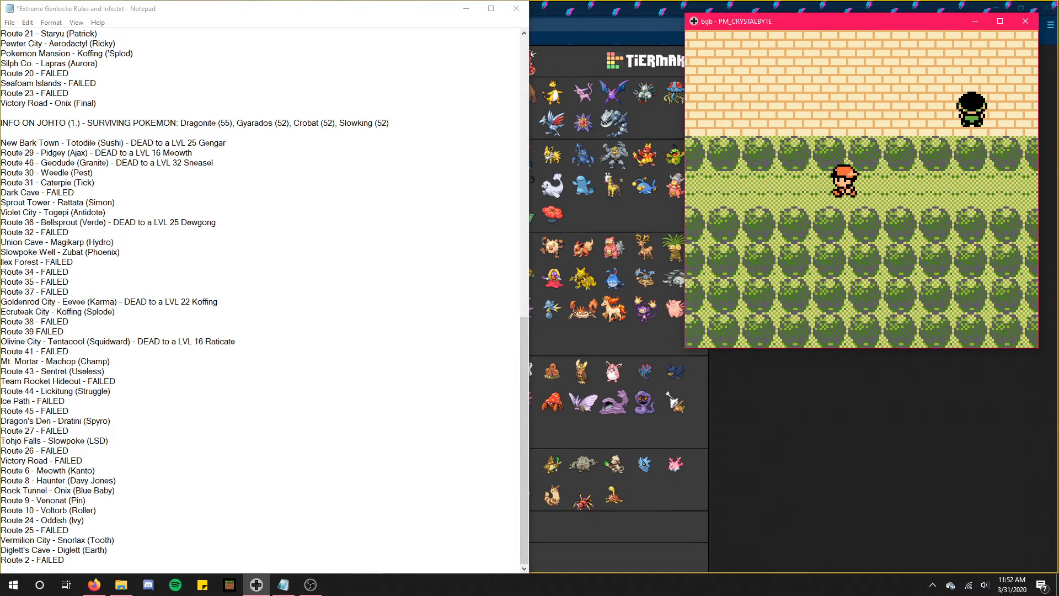
key("Up")
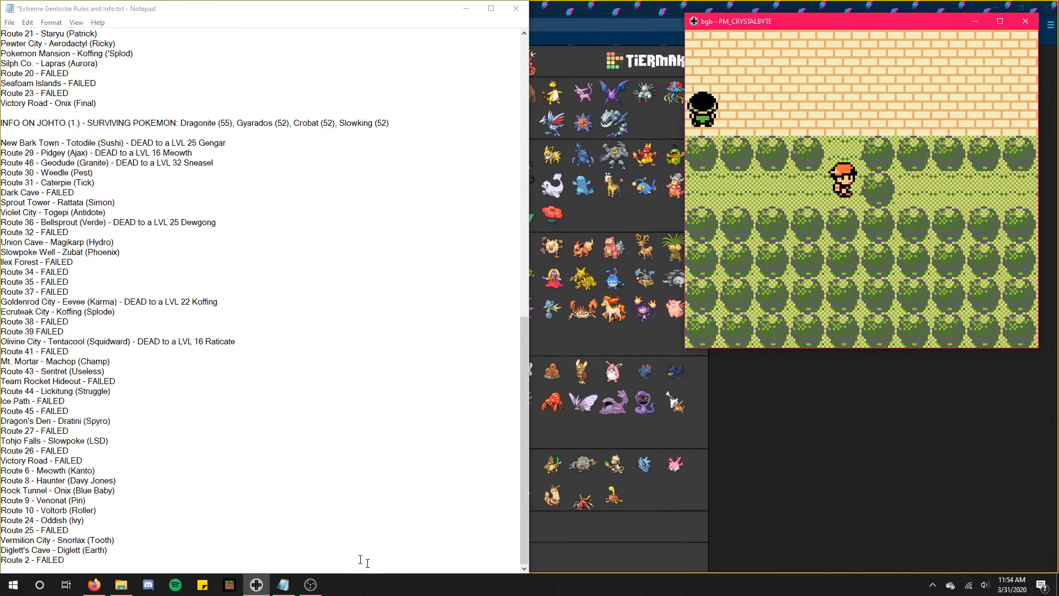
left_click(310, 584)
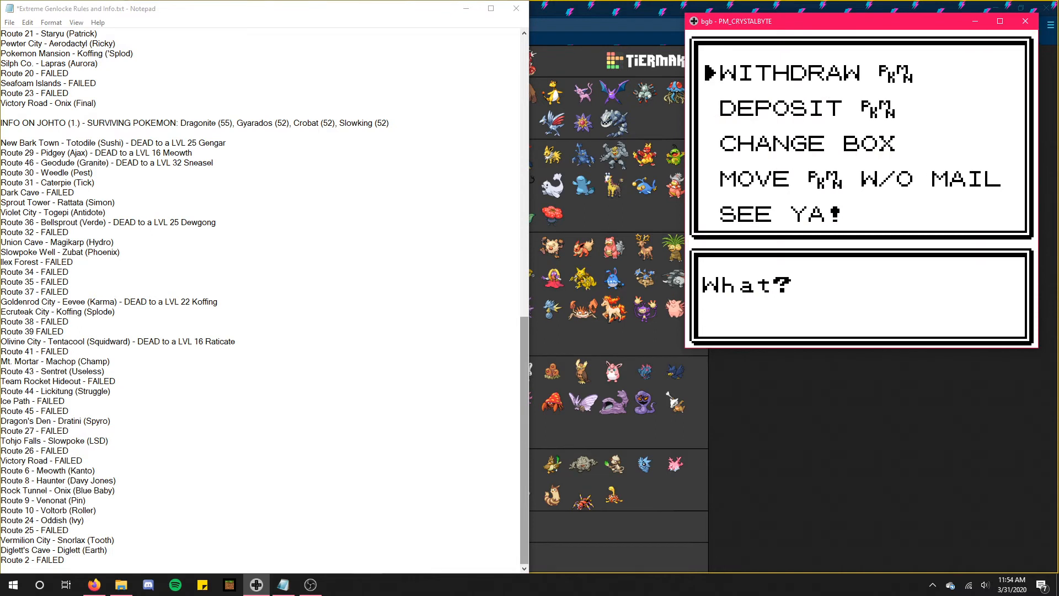
key("down")
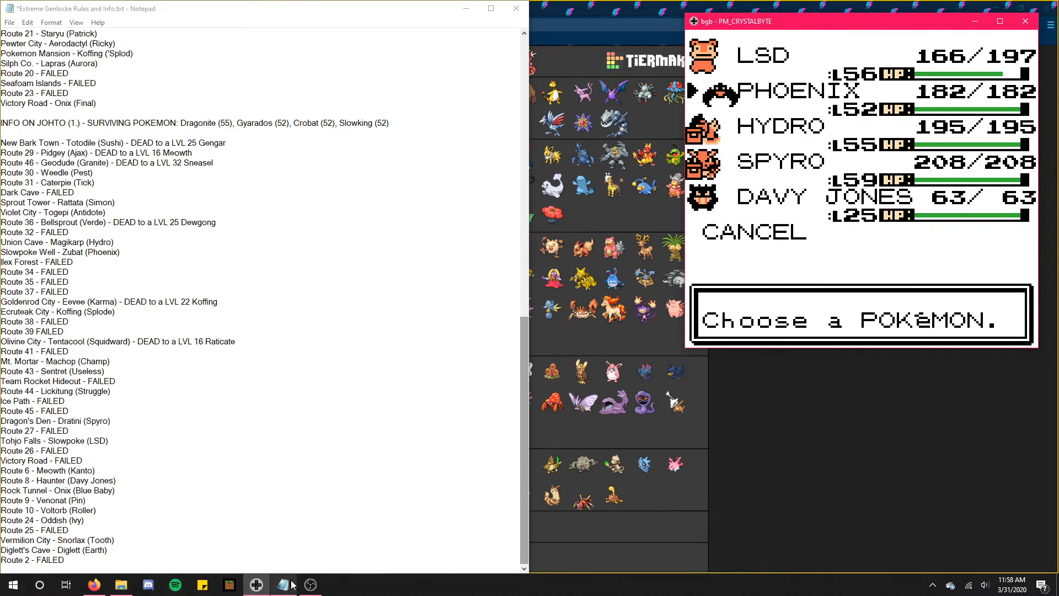
Step: Leave the house by the water and walk through the fenced post maze up to the two trainers
left_click(310, 585)
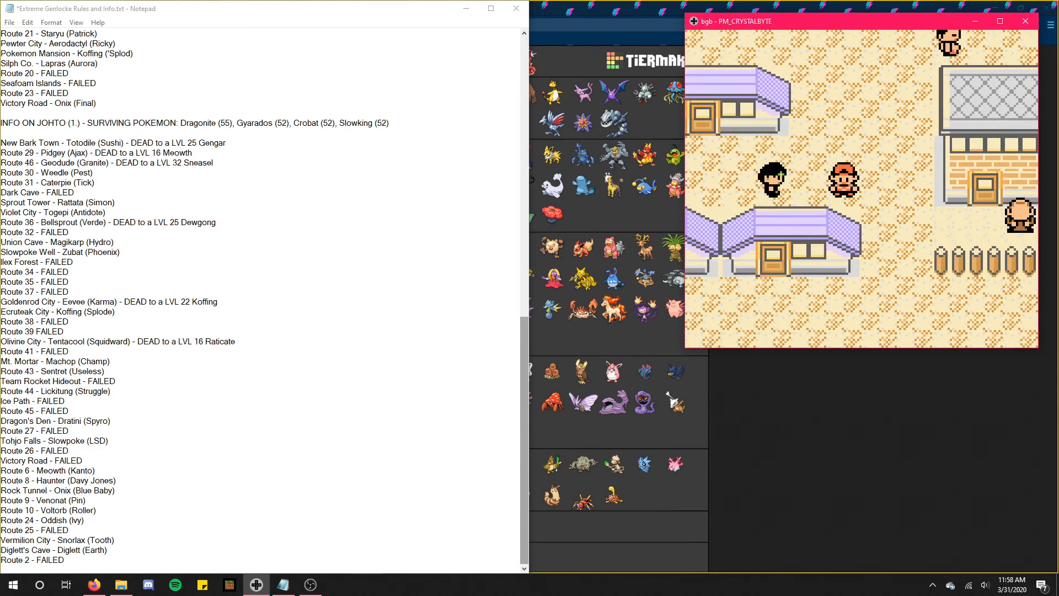
key("Down")
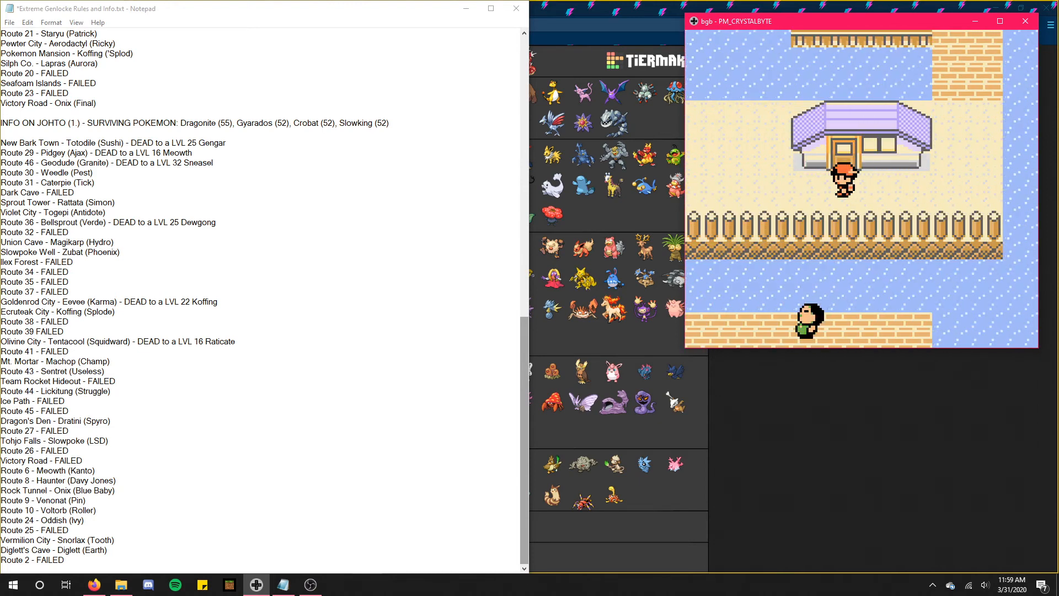
key("Up")
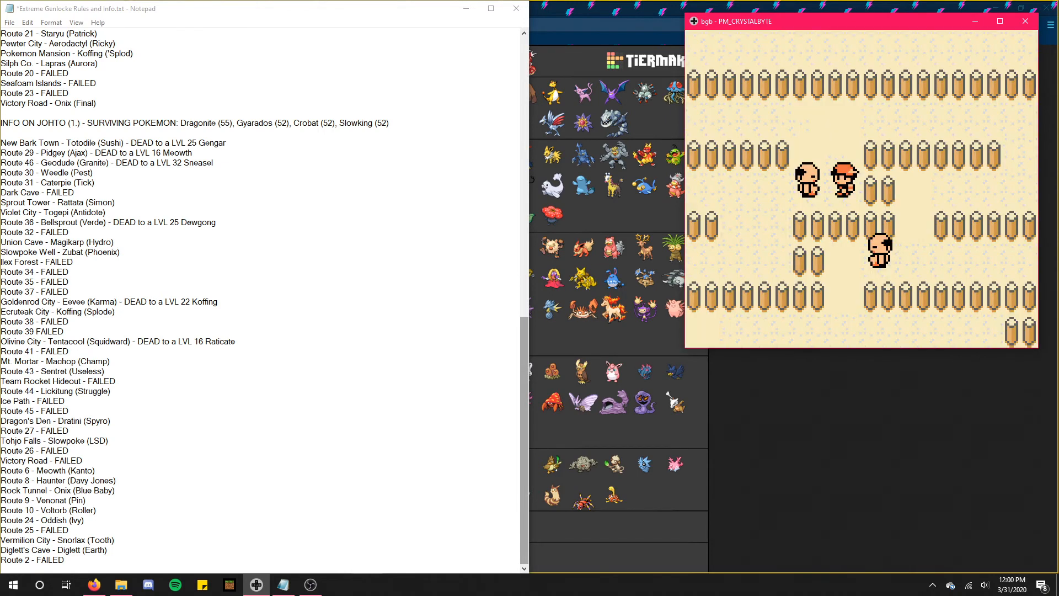
Step: Walk up the tree-lined path to the large building beside the pond
key("Up")
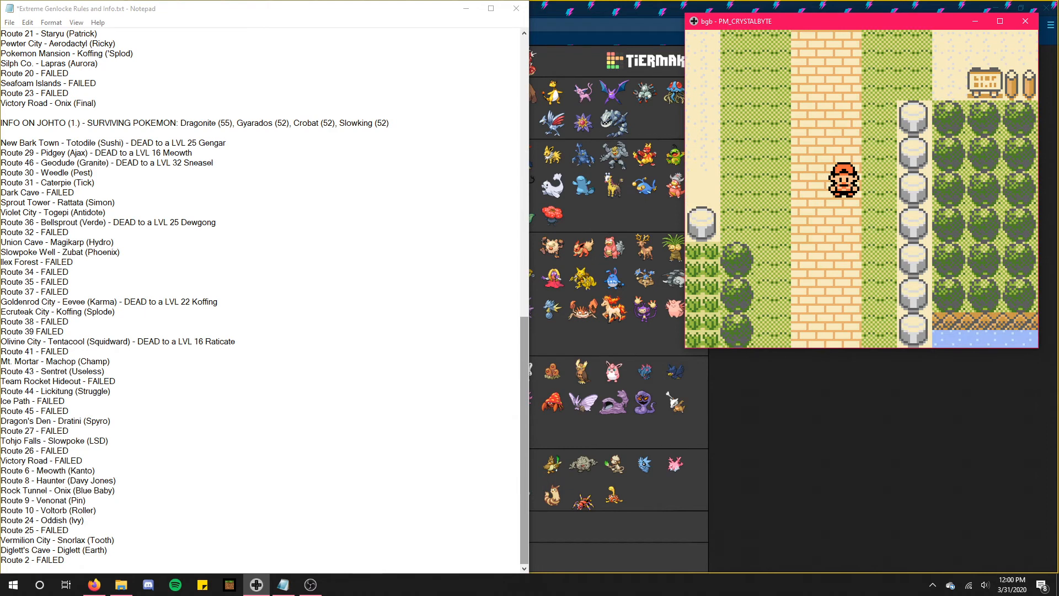
key("up")
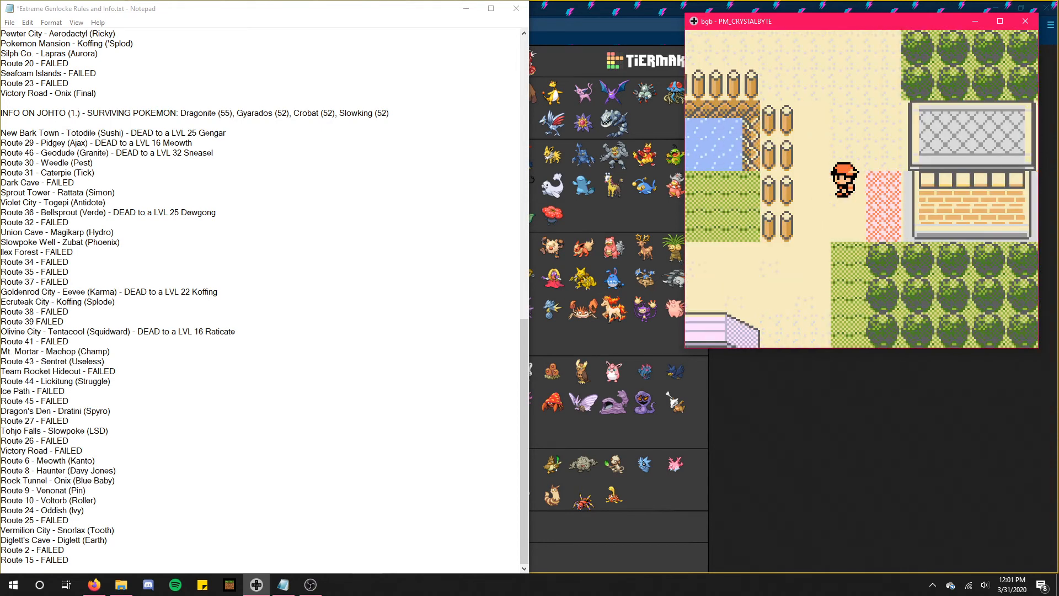
Step: Walk north onto the brick plaza between the two large buildings
key("up")
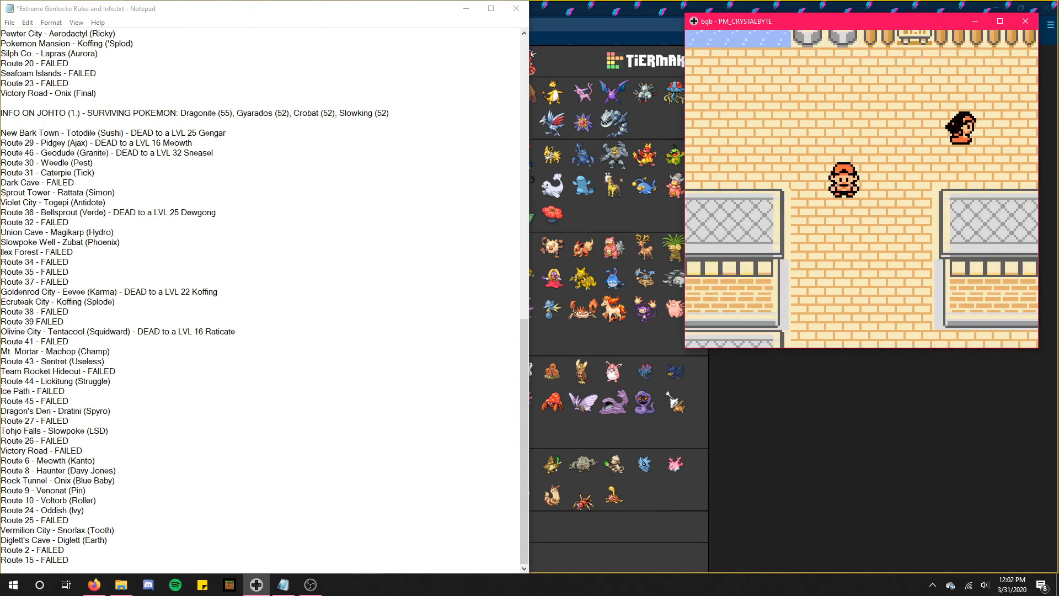
Step: Check the Bag's Items, enter the building and interact with the object inside
key("down")
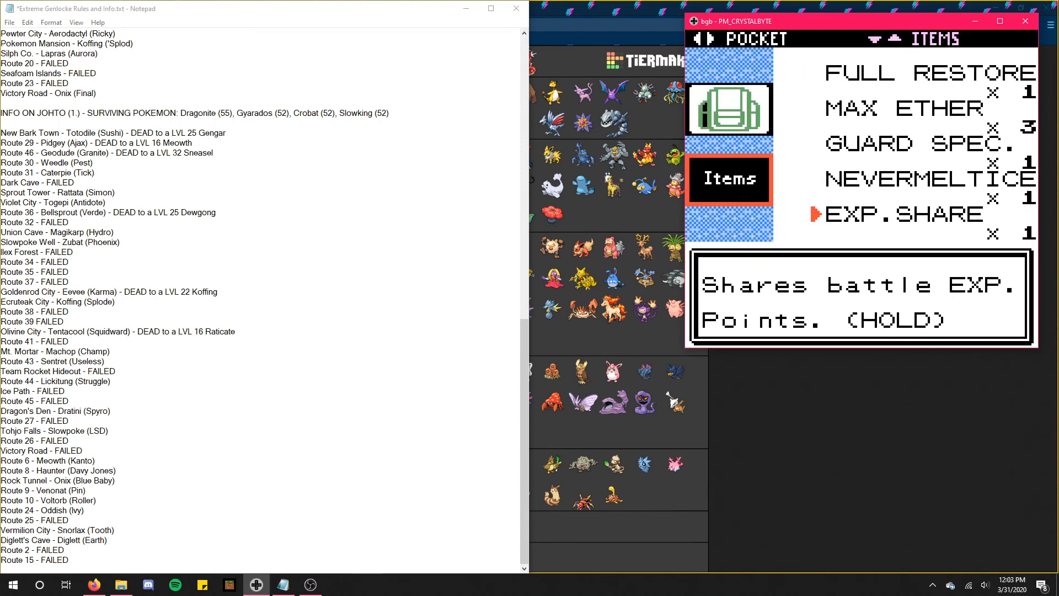
key("up")
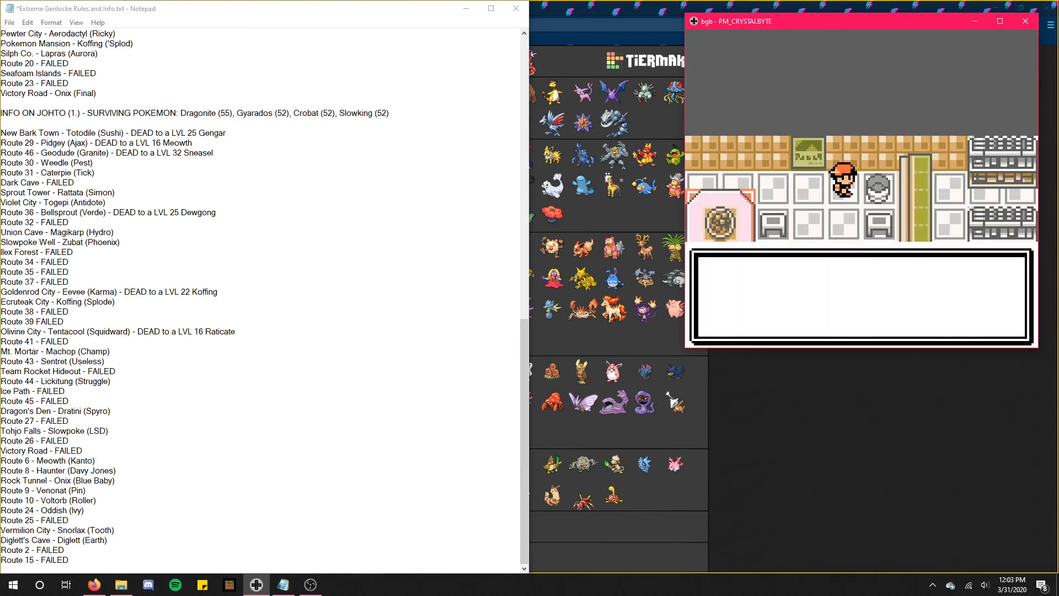
Step: Leave the building and walk back across the brick plaza near the signs
key("down")
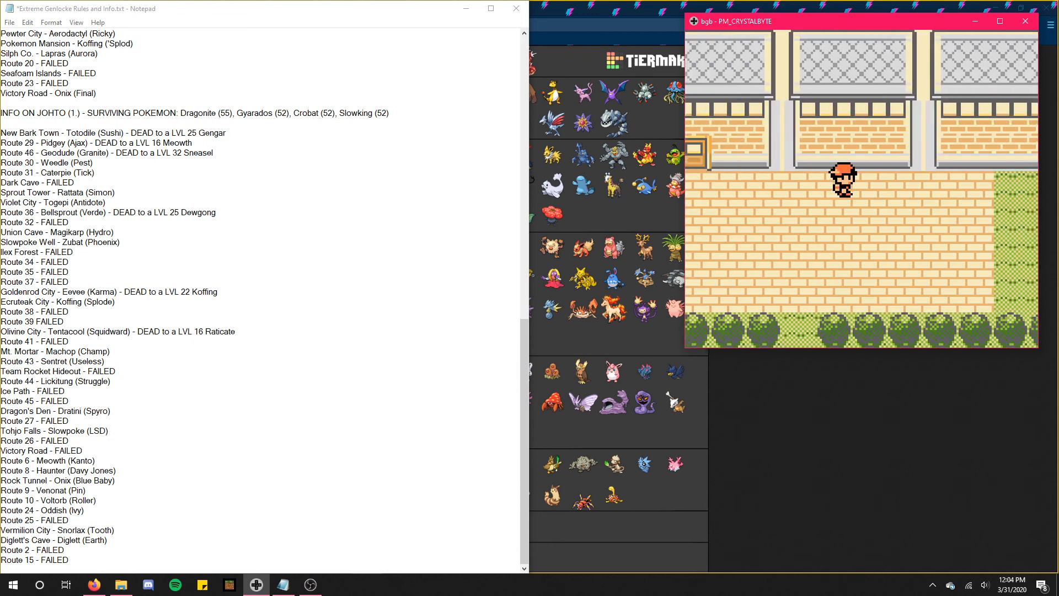
key("up")
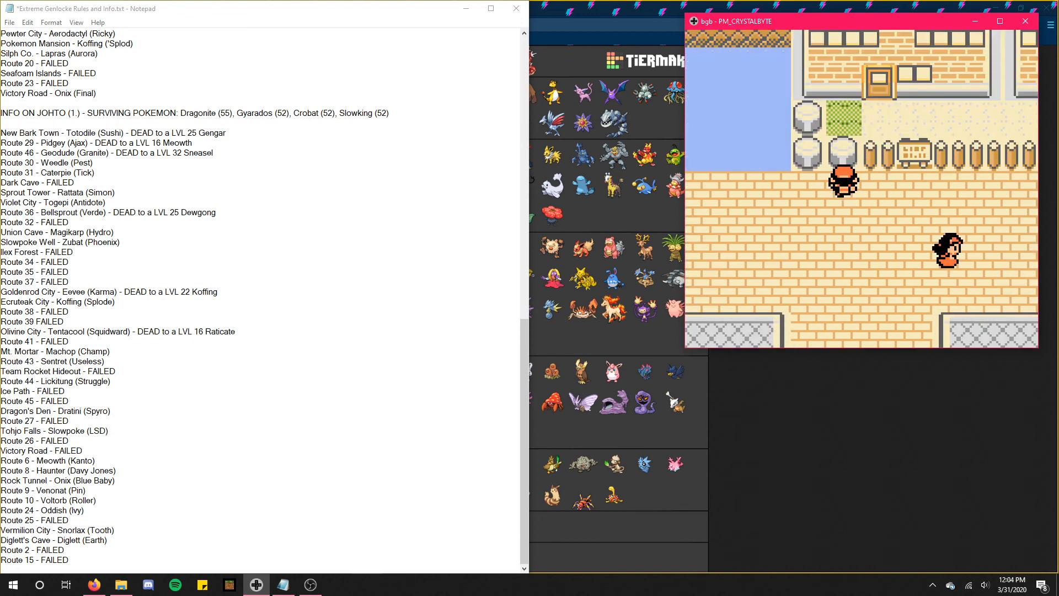